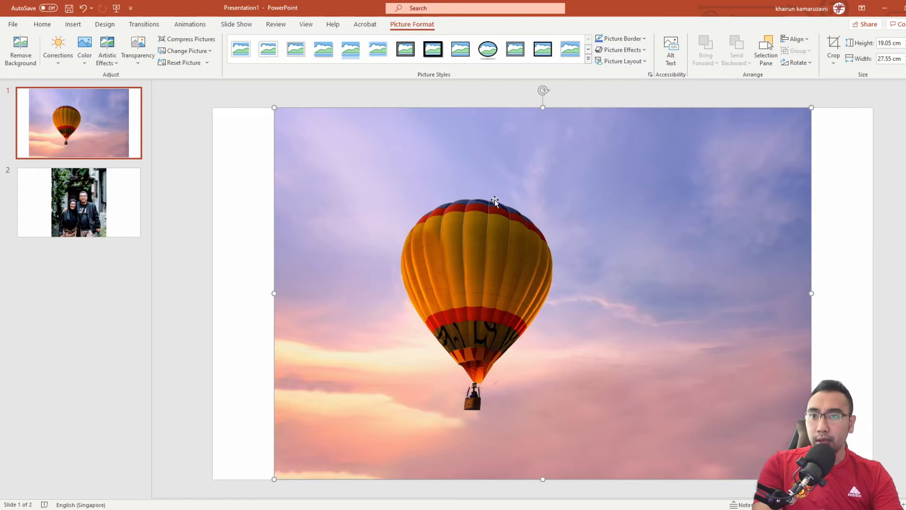
{"action": "mouse_move", "coordinate": [459, 220]}
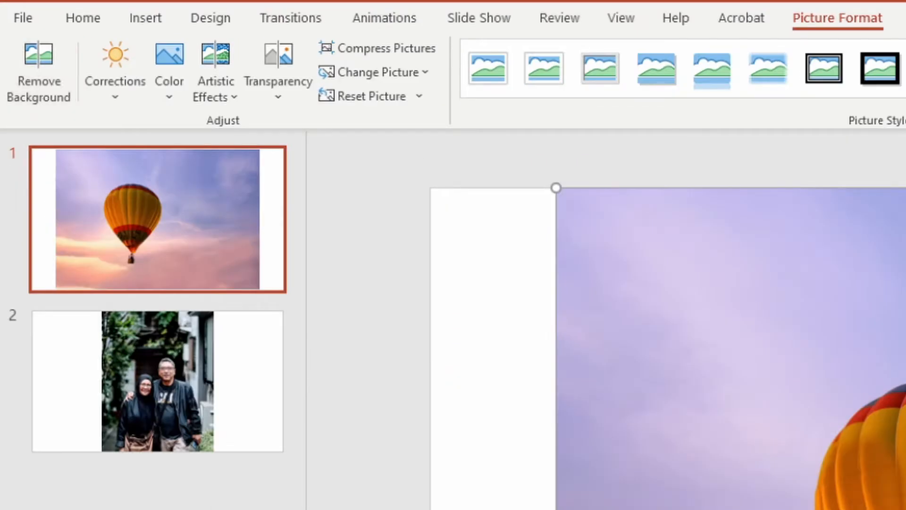
- Start Remove Background on the hot-air balloon photo so the sky is tinted magenta for removal
{"action": "left_click", "coordinate": [37, 71]}
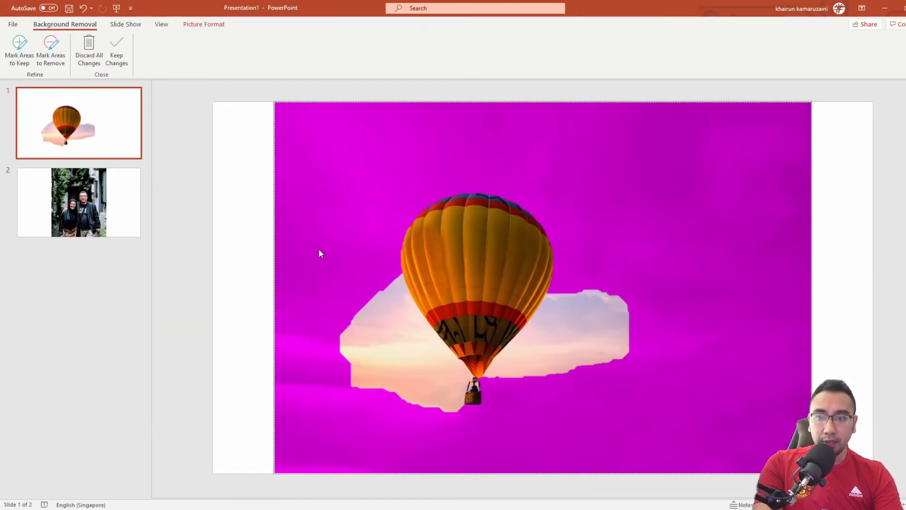
{"action": "mouse_move", "coordinate": [616, 267]}
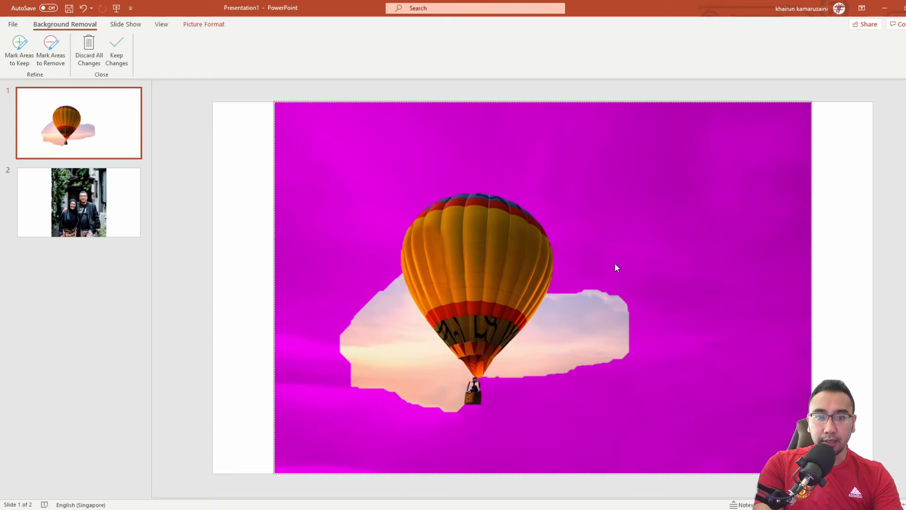
{"action": "mouse_move", "coordinate": [592, 313]}
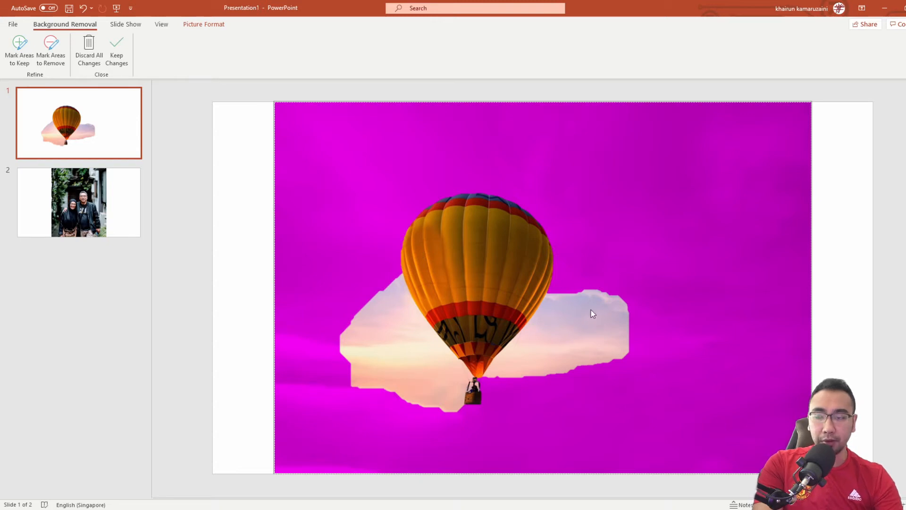
{"action": "mouse_move", "coordinate": [369, 211]}
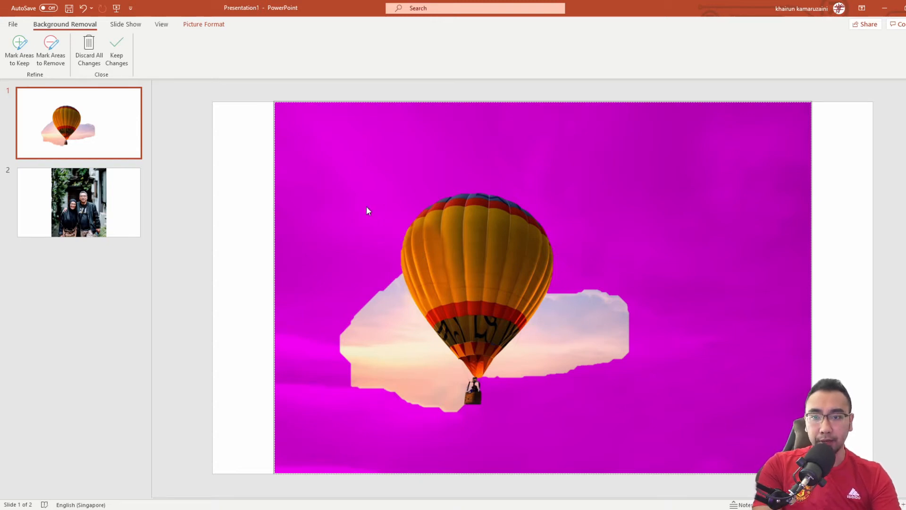
{"action": "mouse_move", "coordinate": [676, 208]}
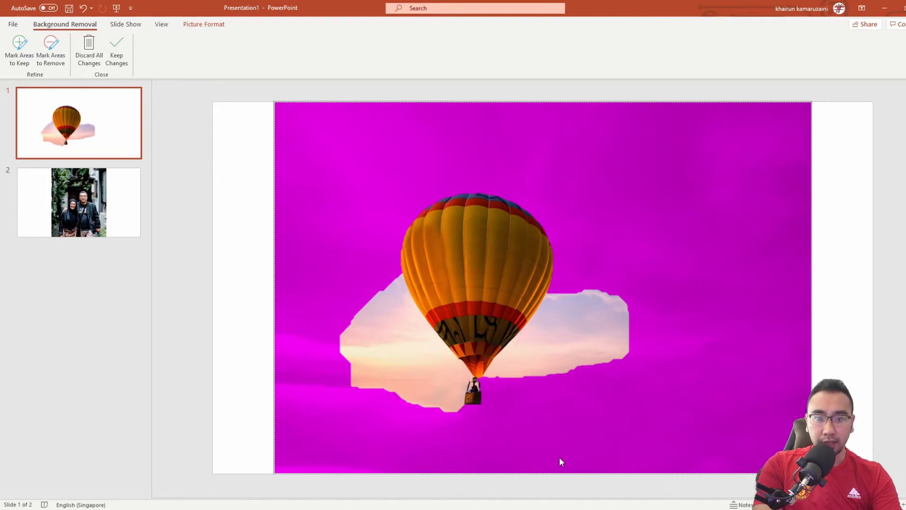
{"action": "mouse_move", "coordinate": [500, 289]}
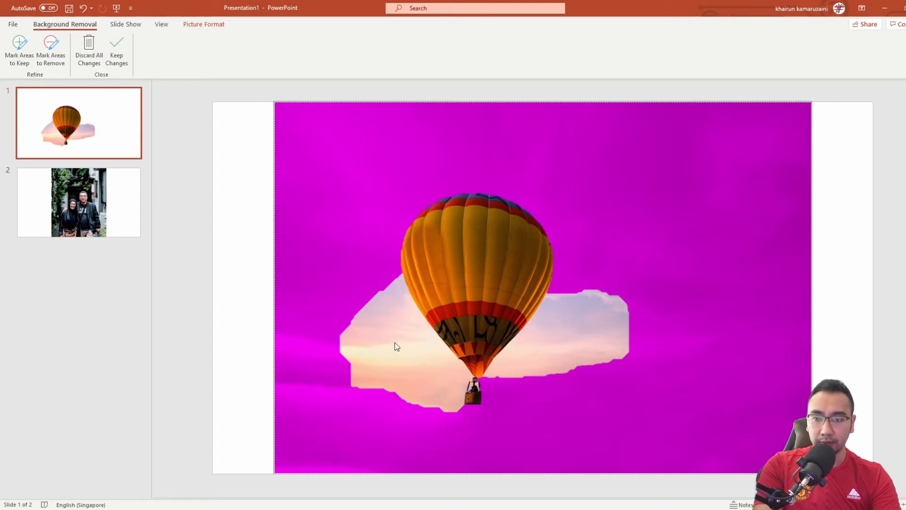
{"action": "mouse_move", "coordinate": [592, 345]}
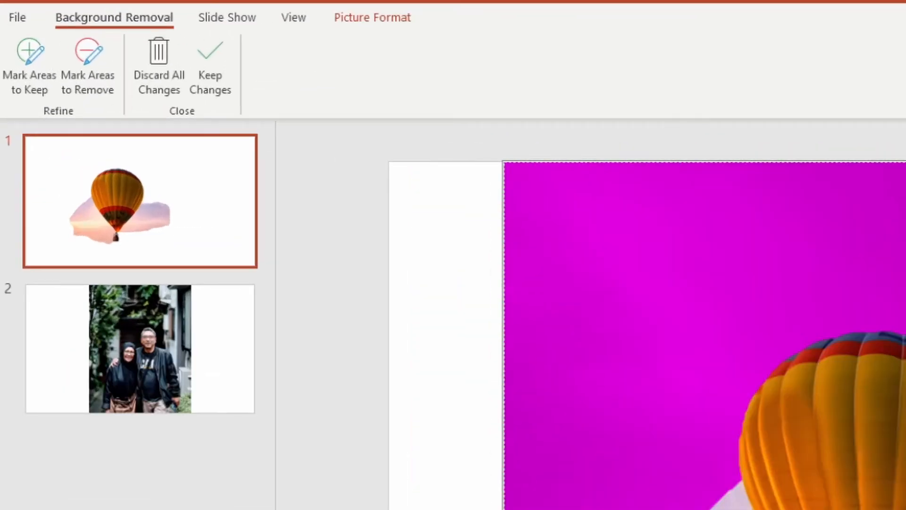
{"action": "mouse_move", "coordinate": [29, 65]}
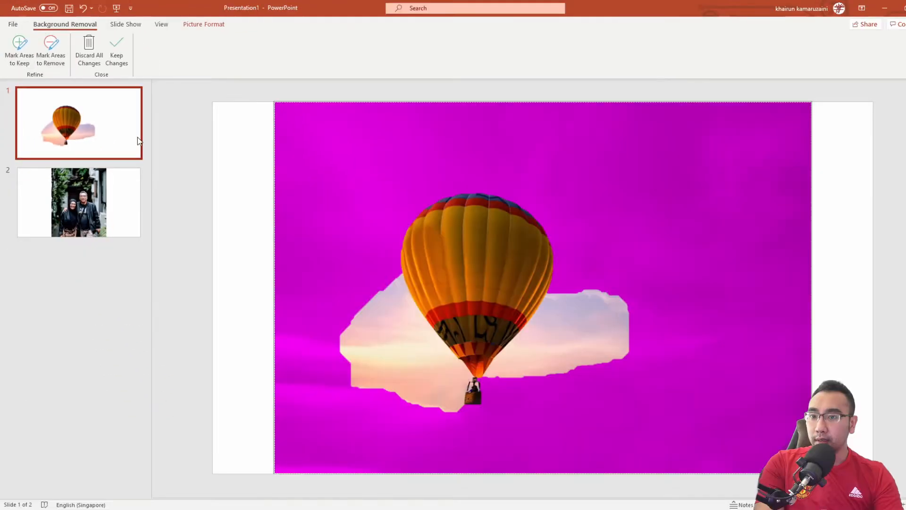
{"action": "mouse_move", "coordinate": [575, 343]}
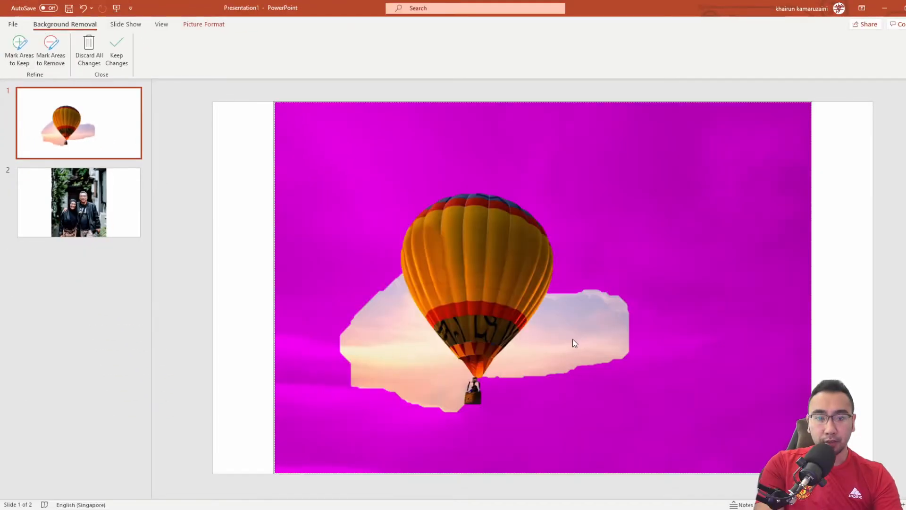
{"action": "mouse_move", "coordinate": [405, 352]}
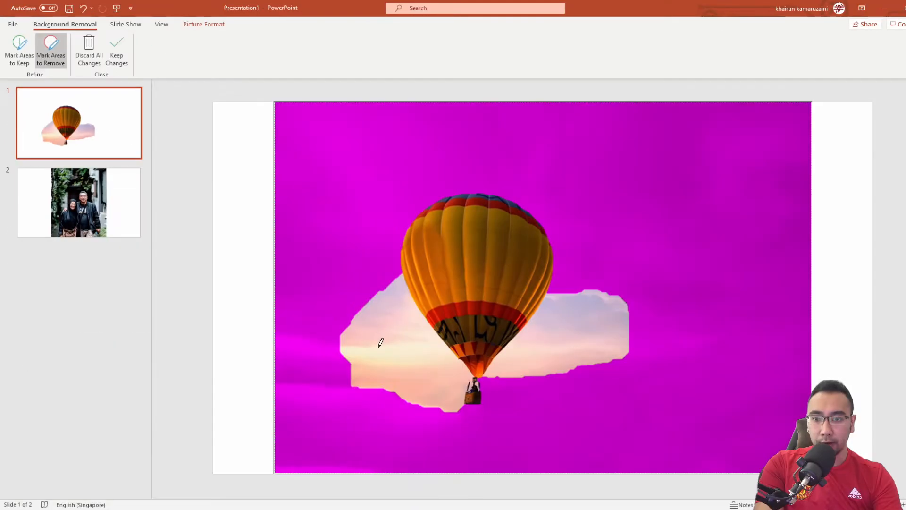
{"action": "mouse_move", "coordinate": [405, 328]}
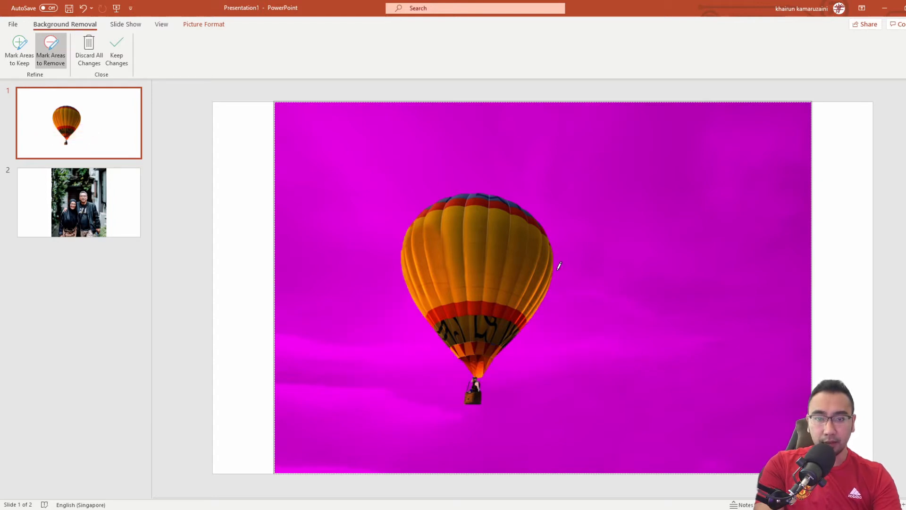
{"action": "mouse_move", "coordinate": [595, 277]}
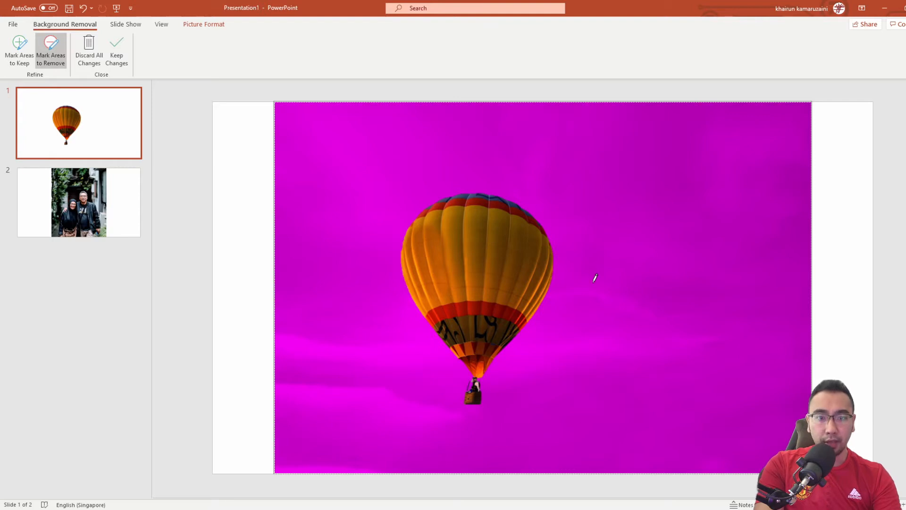
{"action": "mouse_move", "coordinate": [586, 168]}
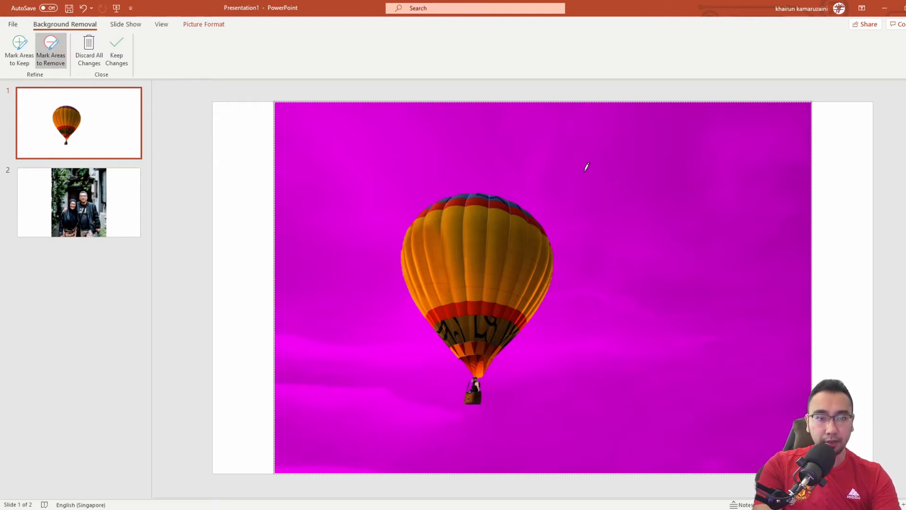
{"action": "mouse_move", "coordinate": [537, 485]}
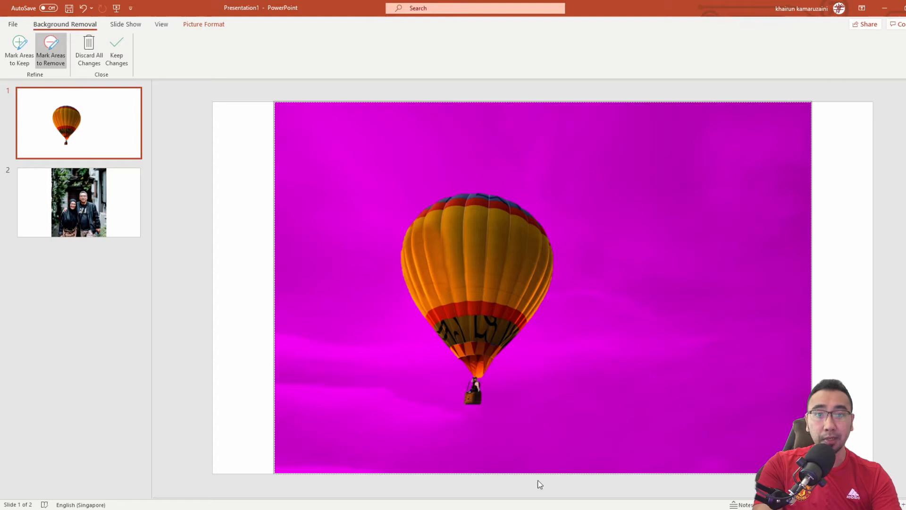
{"action": "mouse_move", "coordinate": [520, 209]}
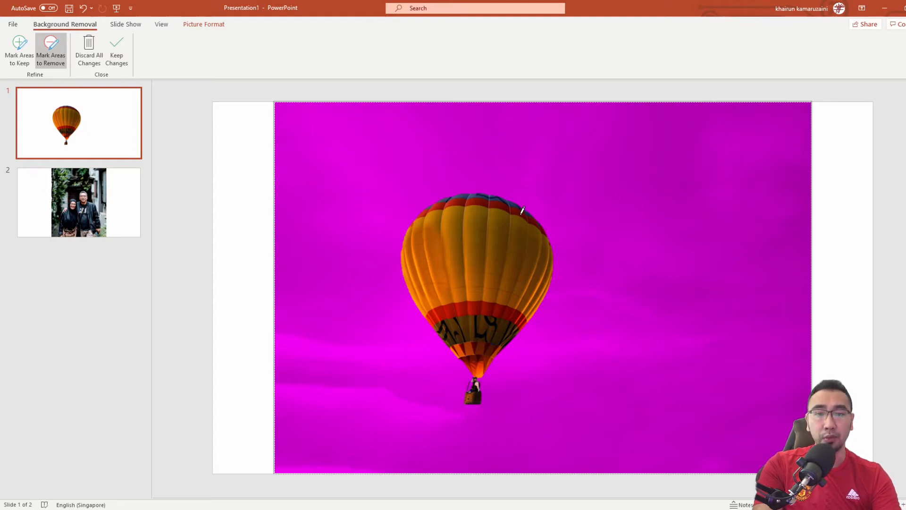
{"action": "mouse_move", "coordinate": [365, 221]}
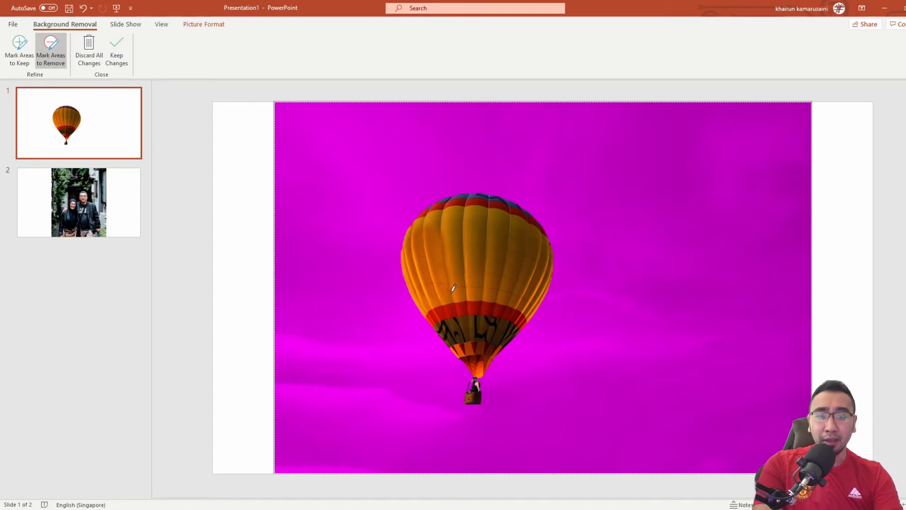
{"action": "mouse_move", "coordinate": [477, 384]}
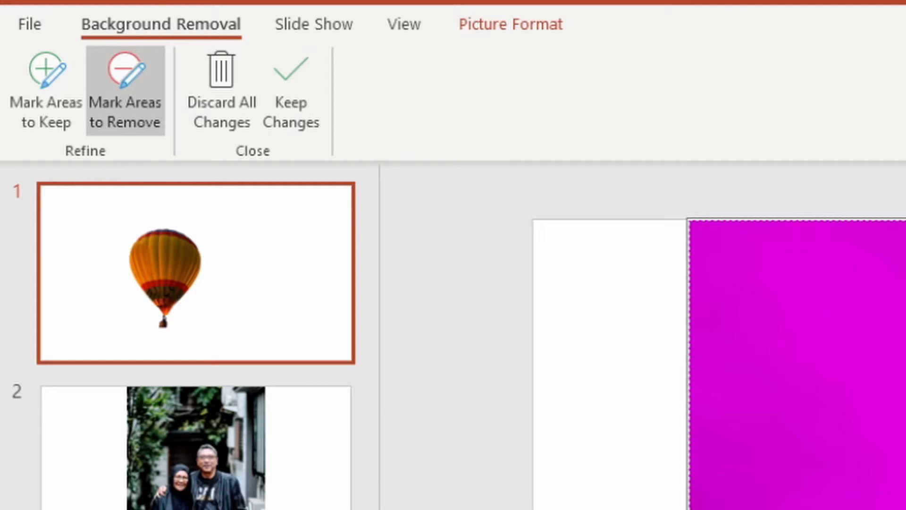
- Keep the changes so the balloon photo shows only the balloon without the sky
{"action": "left_click", "coordinate": [292, 93]}
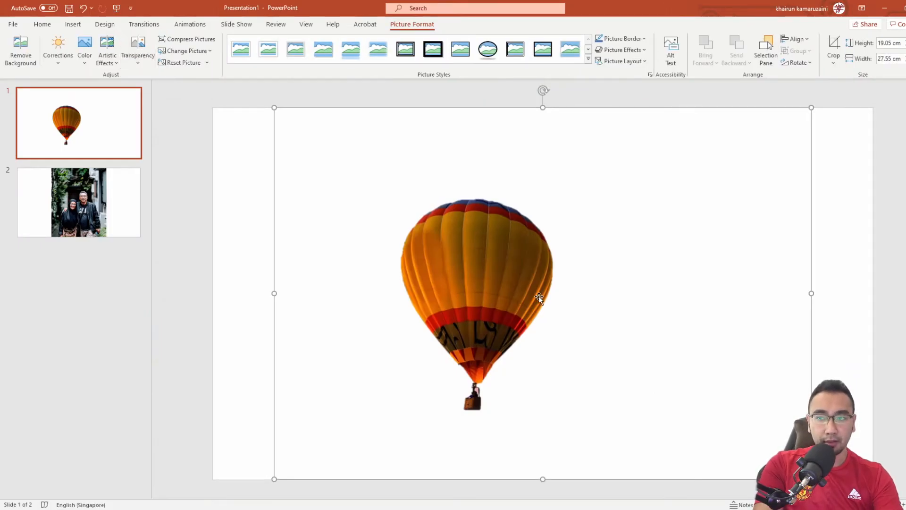
{"action": "mouse_move", "coordinate": [387, 256]}
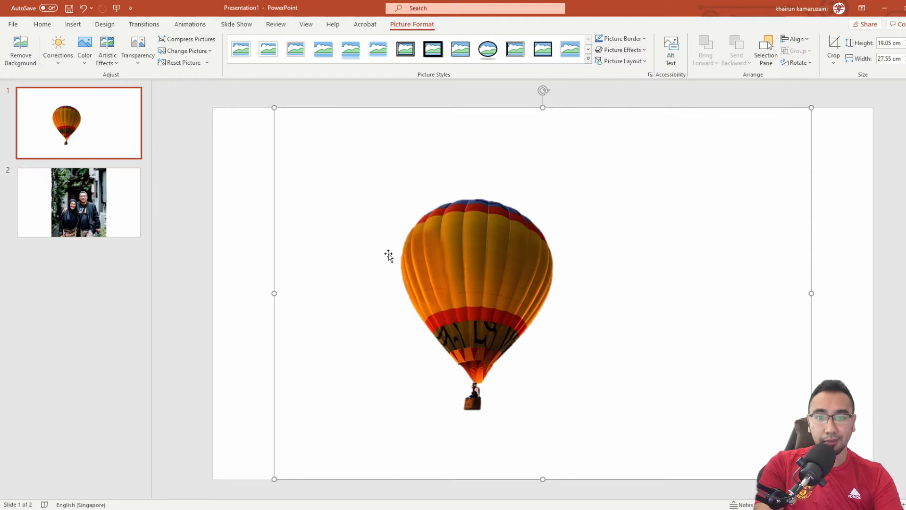
{"action": "mouse_move", "coordinate": [336, 261]}
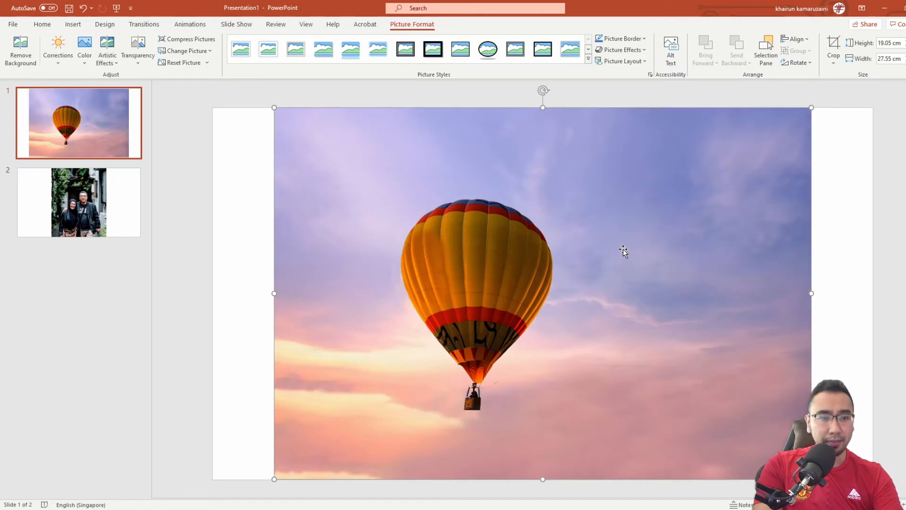
{"action": "mouse_move", "coordinate": [611, 236]}
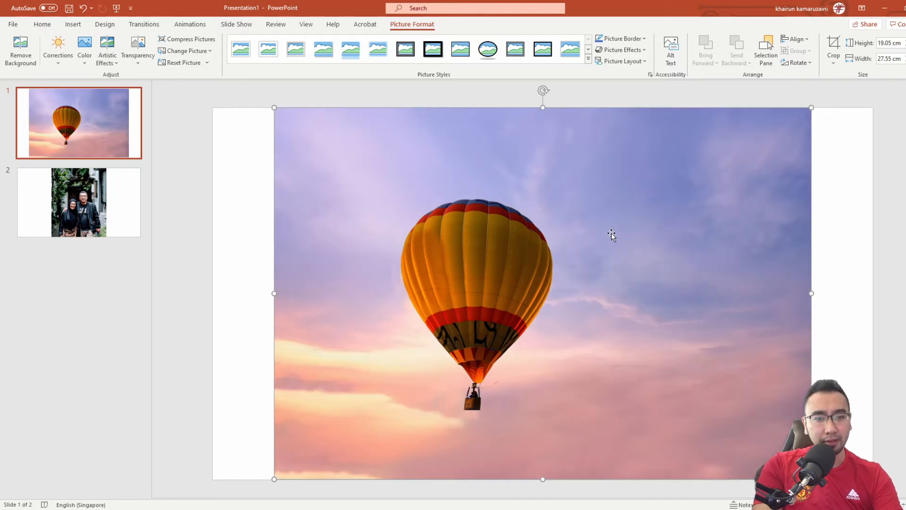
{"action": "mouse_move", "coordinate": [451, 179]}
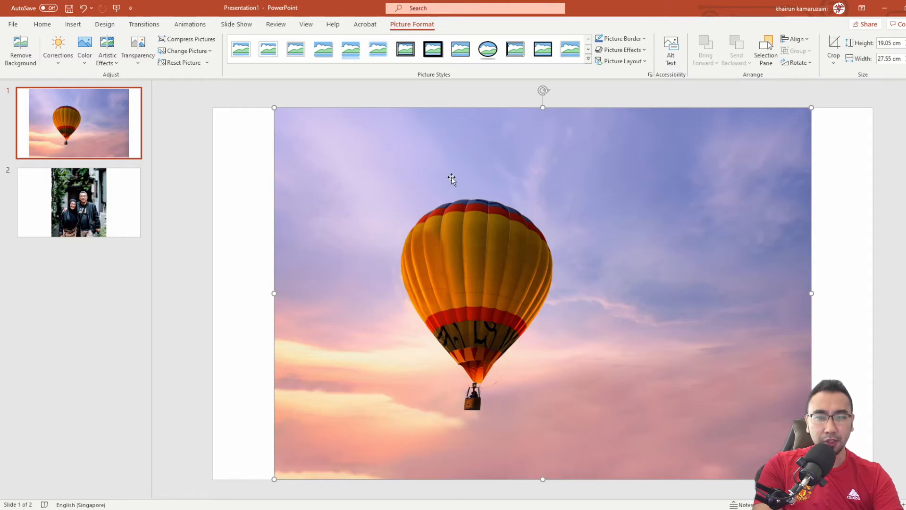
{"action": "mouse_move", "coordinate": [590, 348]}
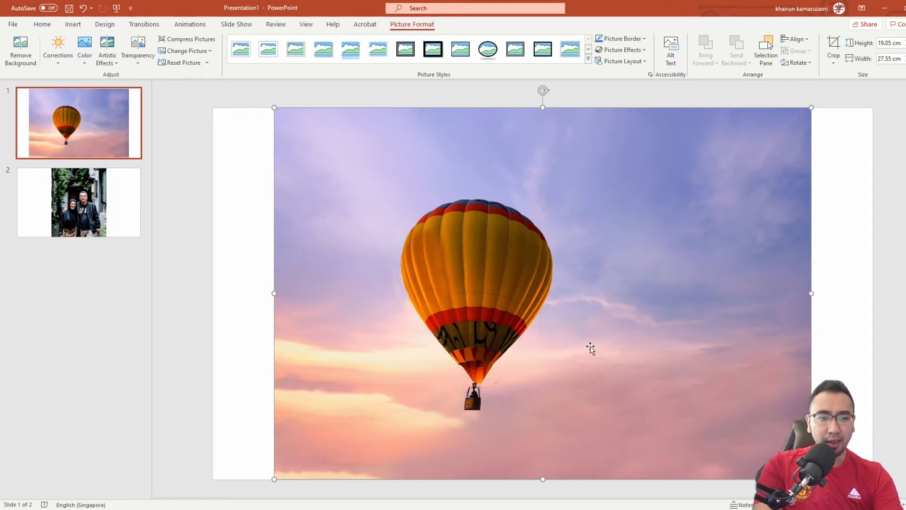
{"action": "mouse_move", "coordinate": [233, 228]}
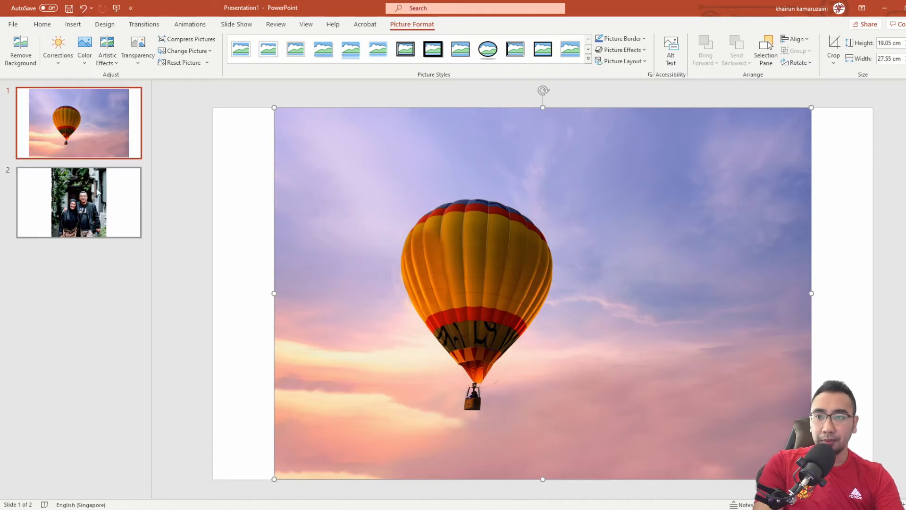
- Go to slide 2 and select the couple photo so Picture Format options appear
{"action": "left_click", "coordinate": [79, 202]}
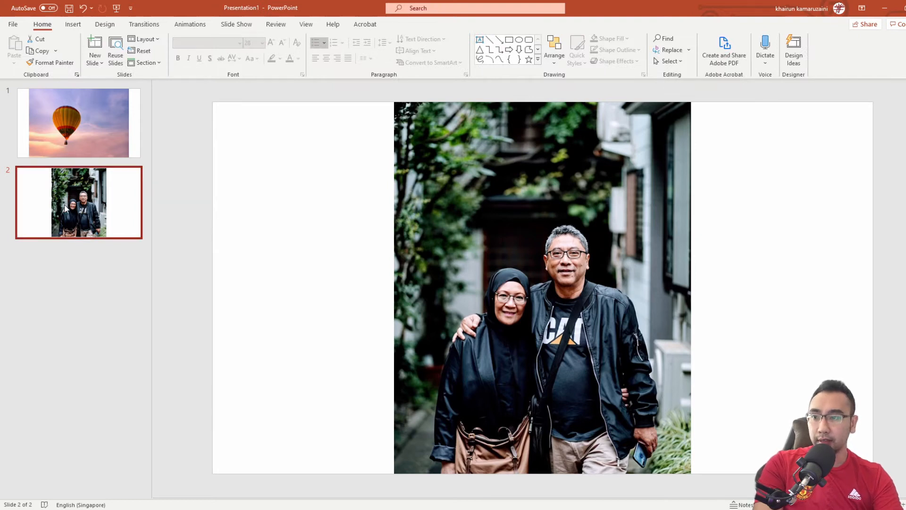
{"action": "mouse_move", "coordinate": [604, 318]}
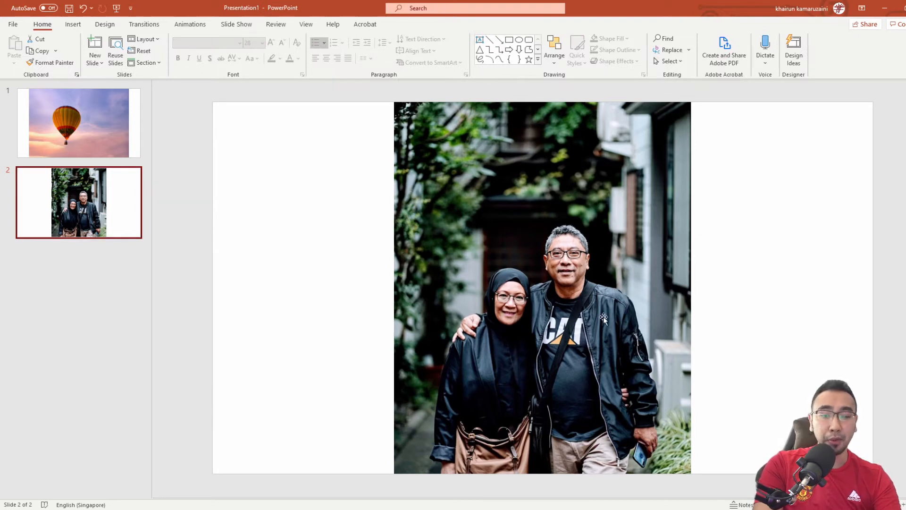
{"action": "mouse_move", "coordinate": [515, 215]}
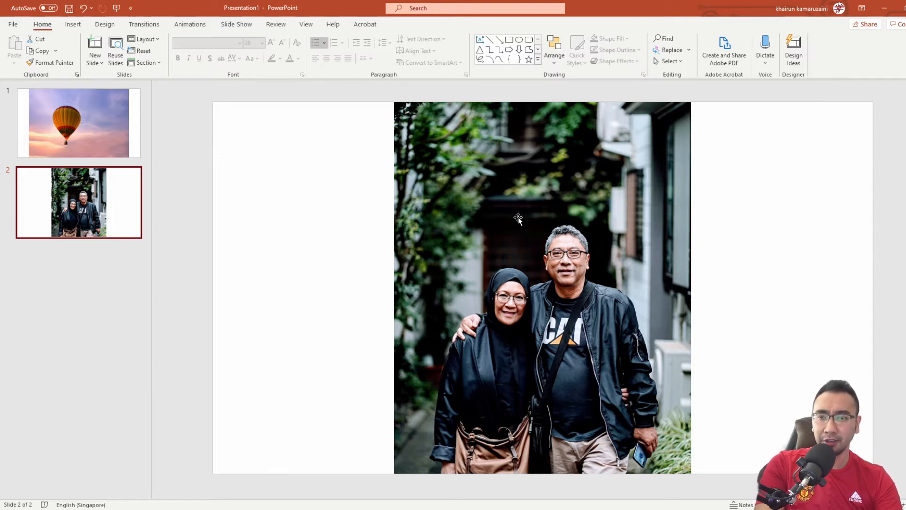
{"action": "mouse_move", "coordinate": [523, 222]}
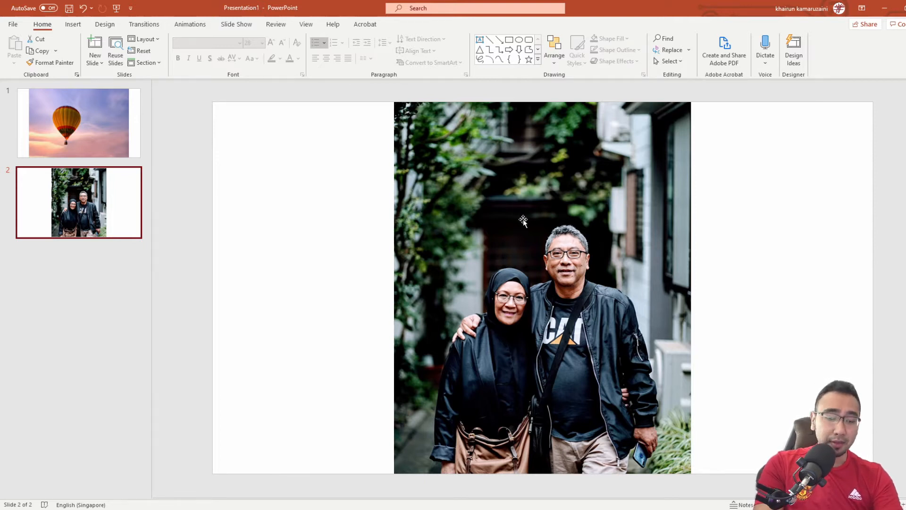
{"action": "mouse_move", "coordinate": [557, 189]}
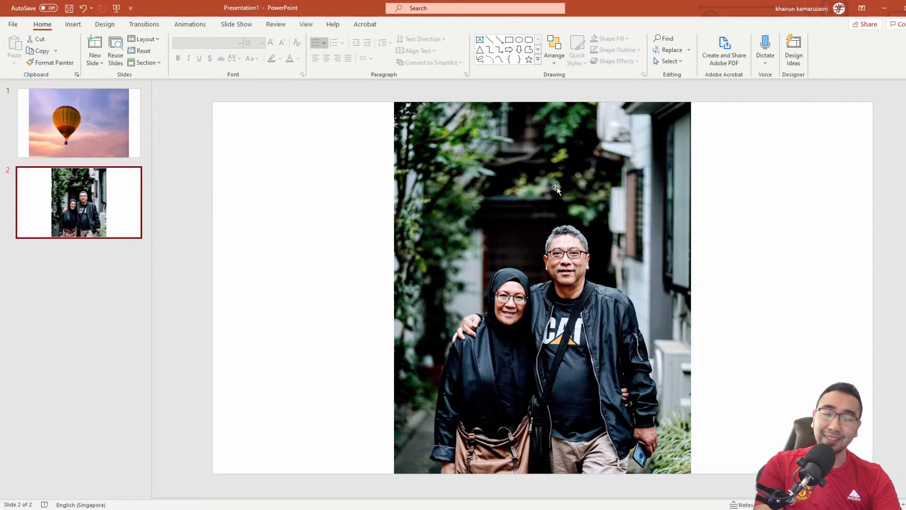
{"action": "mouse_move", "coordinate": [469, 204]}
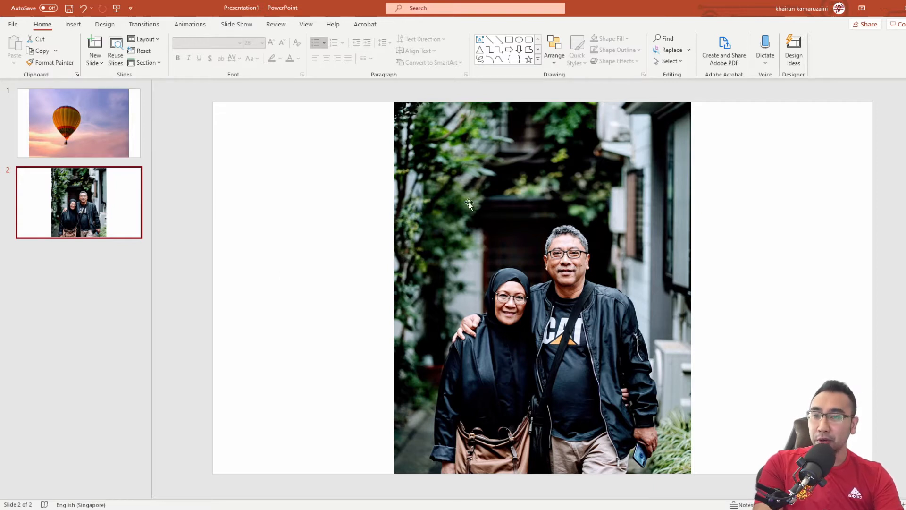
{"action": "left_click", "coordinate": [542, 289]}
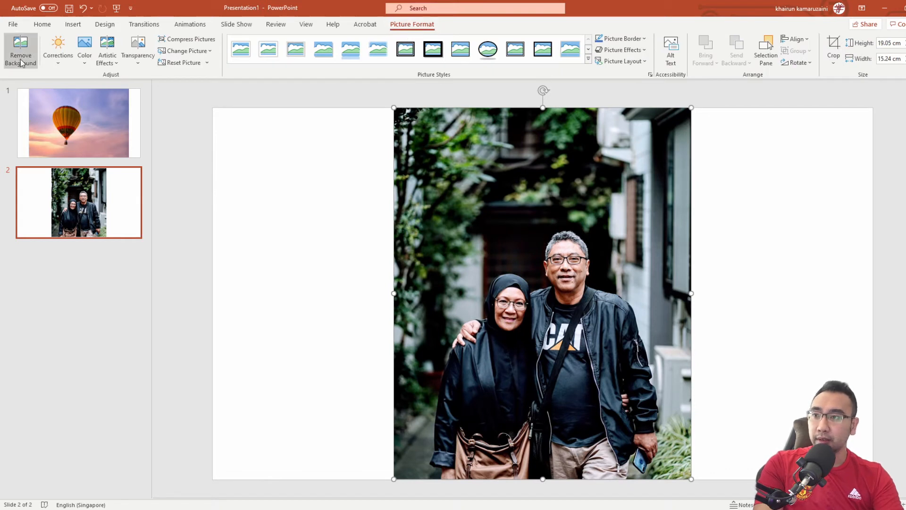
- Start Remove Background on the couple photo, marking the alley magenta for removal
{"action": "left_click", "coordinate": [20, 51]}
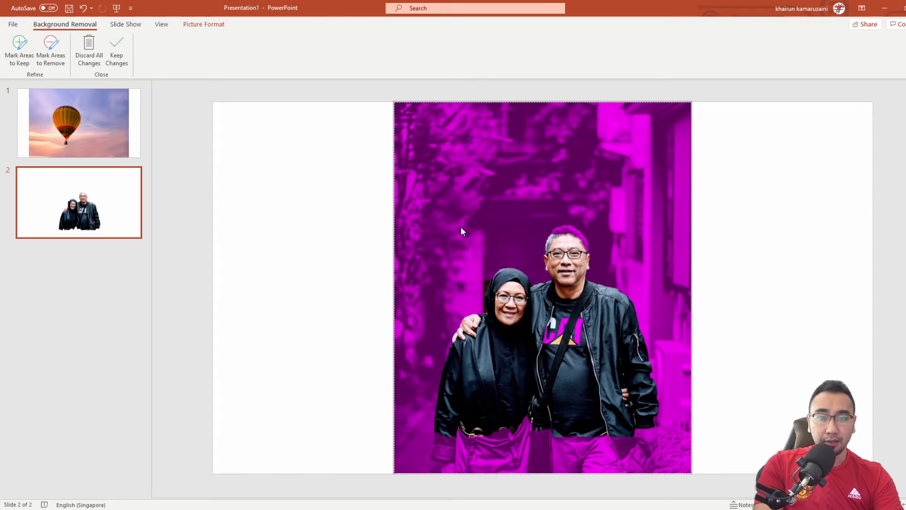
{"action": "mouse_move", "coordinate": [526, 329]}
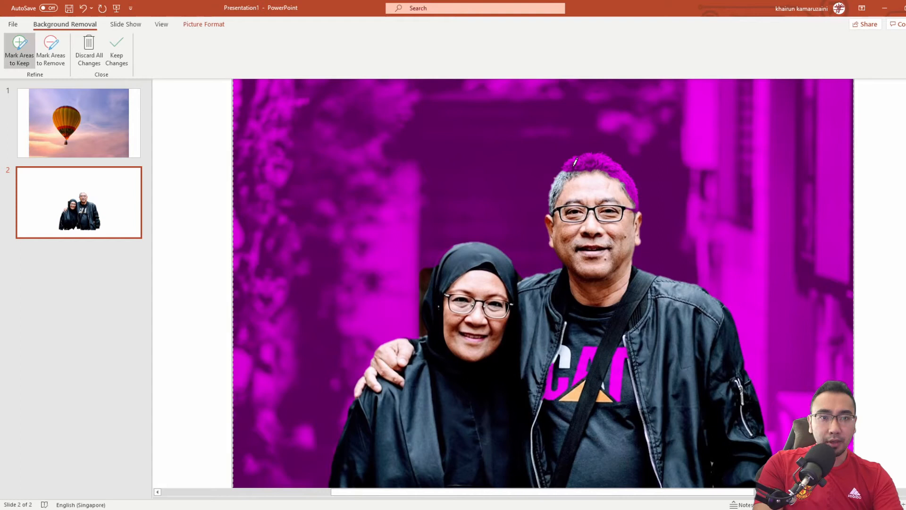
{"action": "mouse_move", "coordinate": [634, 180]}
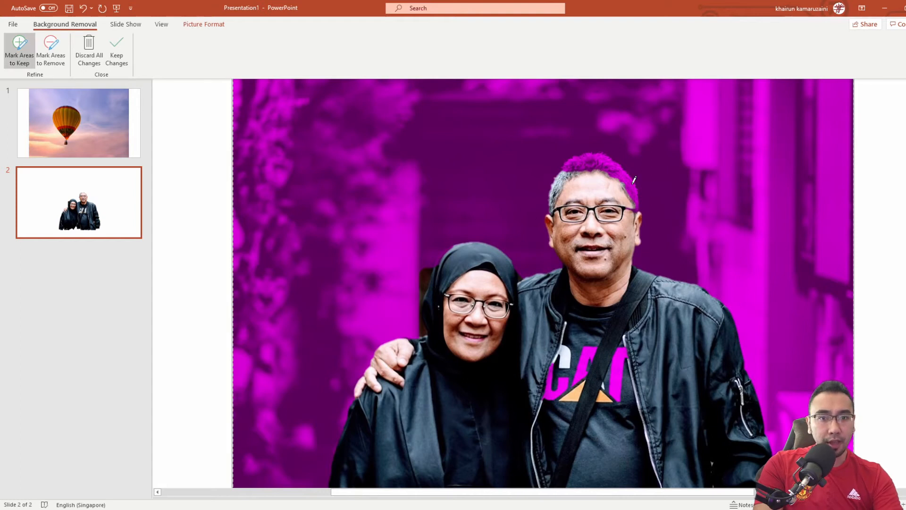
{"action": "mouse_move", "coordinate": [586, 153]}
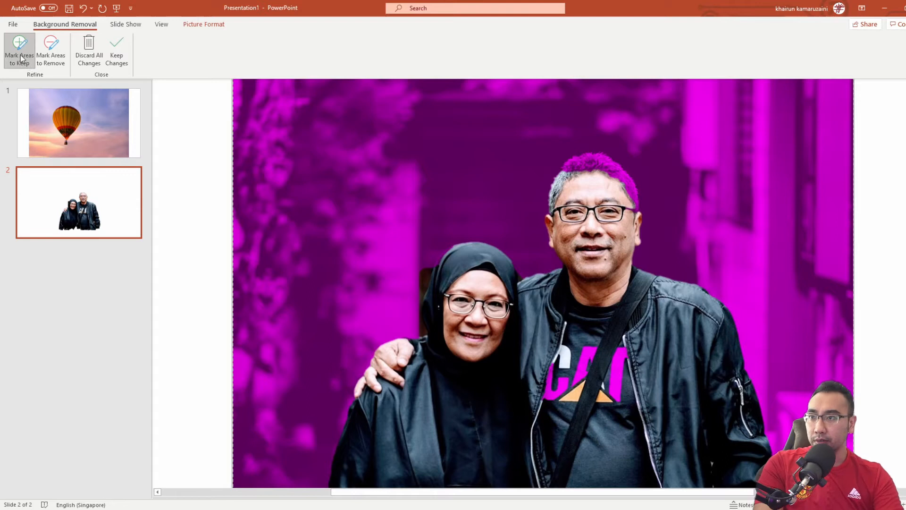
{"action": "mouse_move", "coordinate": [488, 181]}
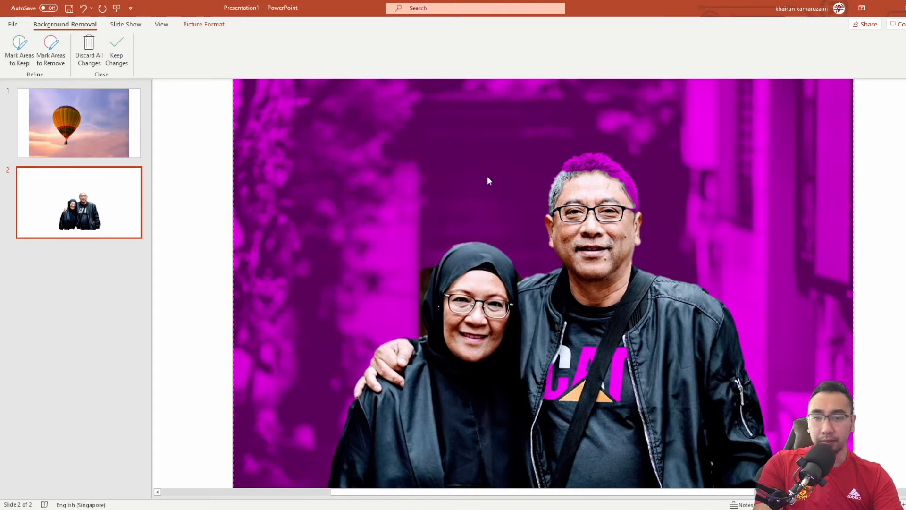
{"action": "mouse_move", "coordinate": [2, 87]}
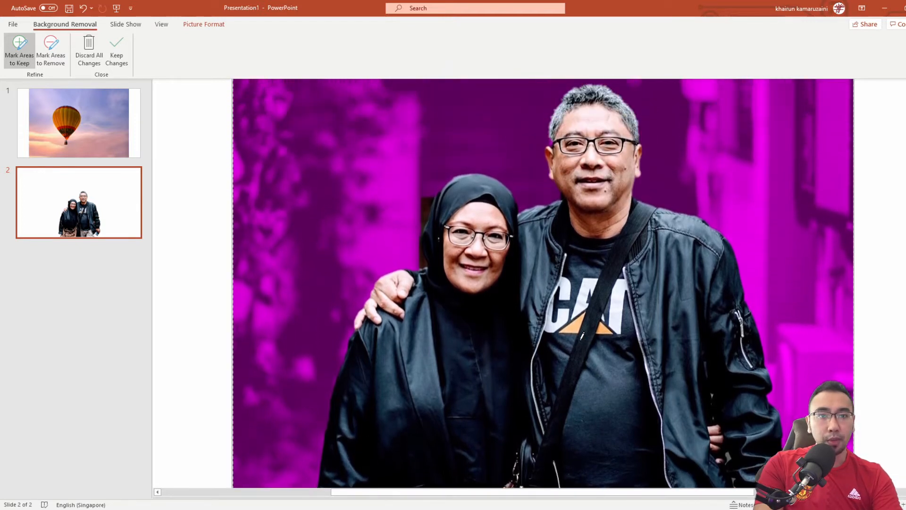
- Scroll down to the couple's lower bodies where the bag, trousers and hands are shaded magenta
{"action": "scroll", "scroll_direction": "down", "scroll_amount": 3}
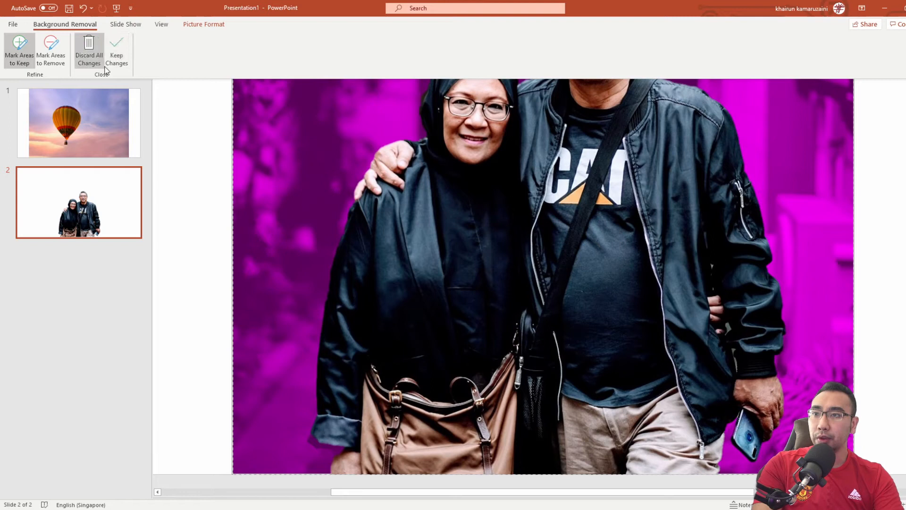
- Keep the changes so the couple stands cut out on the white slide, then inspect the lower part
{"action": "left_click", "coordinate": [116, 51]}
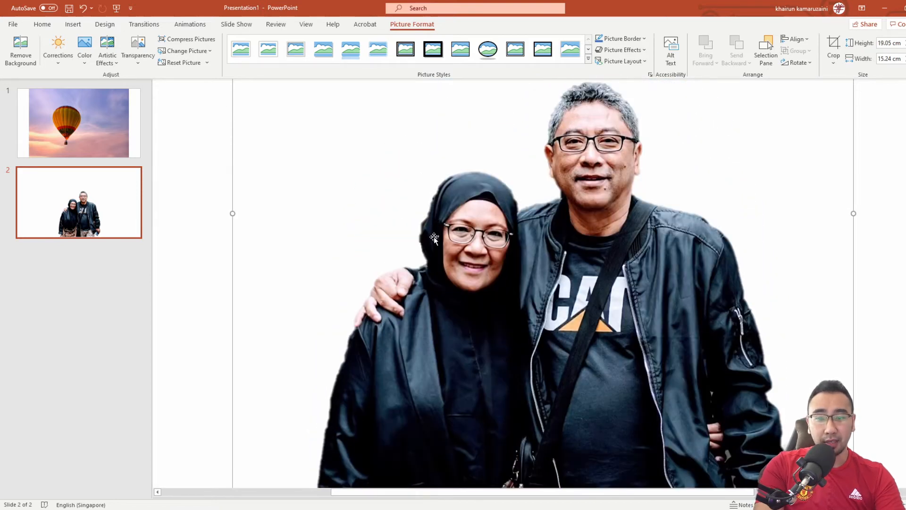
{"action": "mouse_move", "coordinate": [359, 364]}
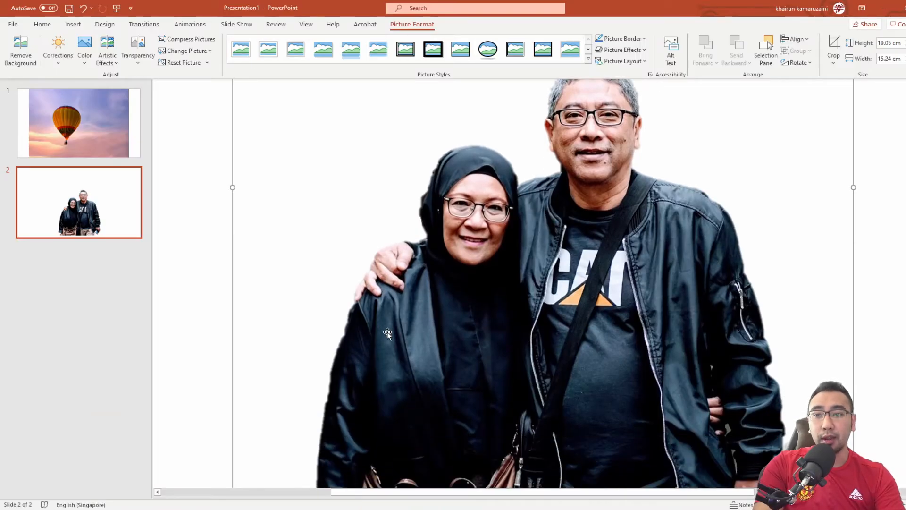
{"action": "scroll", "scroll_direction": "down", "scroll_amount": 3}
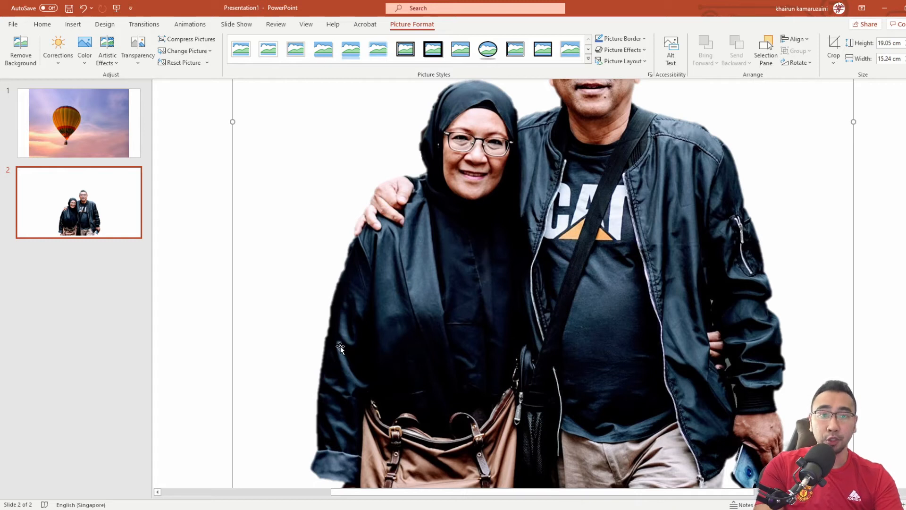
{"action": "mouse_move", "coordinate": [471, 459]}
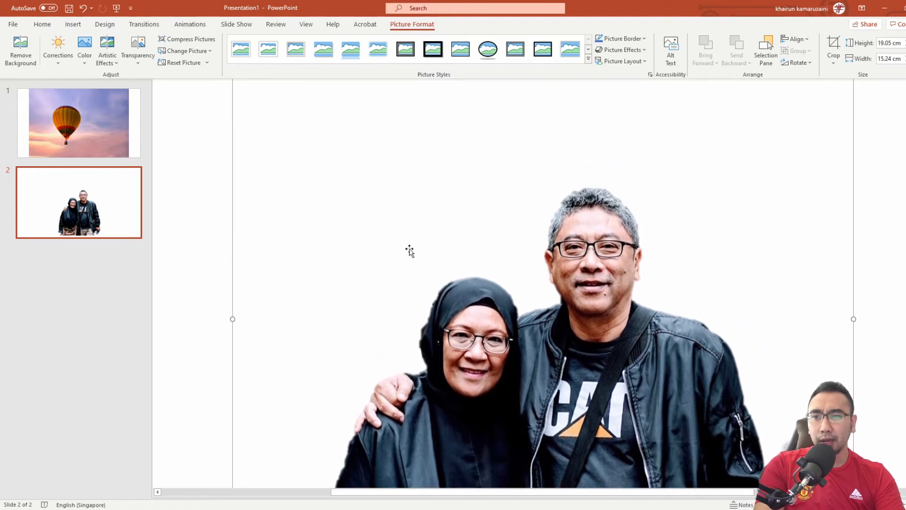
- Compare slide 1 and the cutout slide, then switch to the original couple photo in Paint 3D
{"action": "left_click", "coordinate": [78, 122]}
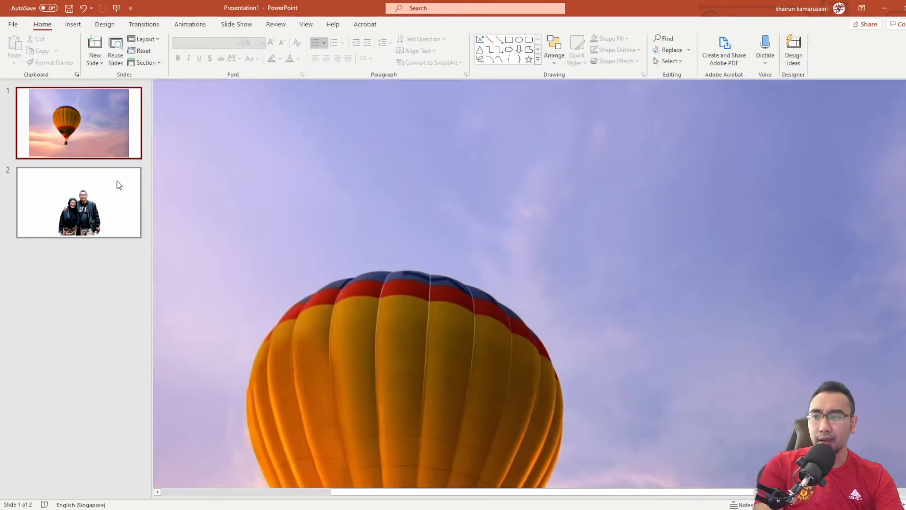
{"action": "left_click", "coordinate": [78, 202]}
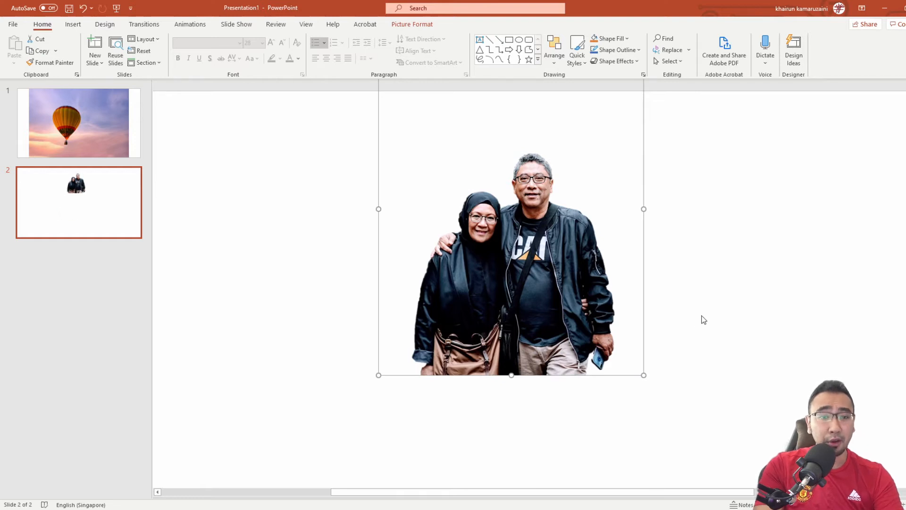
{"action": "mouse_move", "coordinate": [431, 237]}
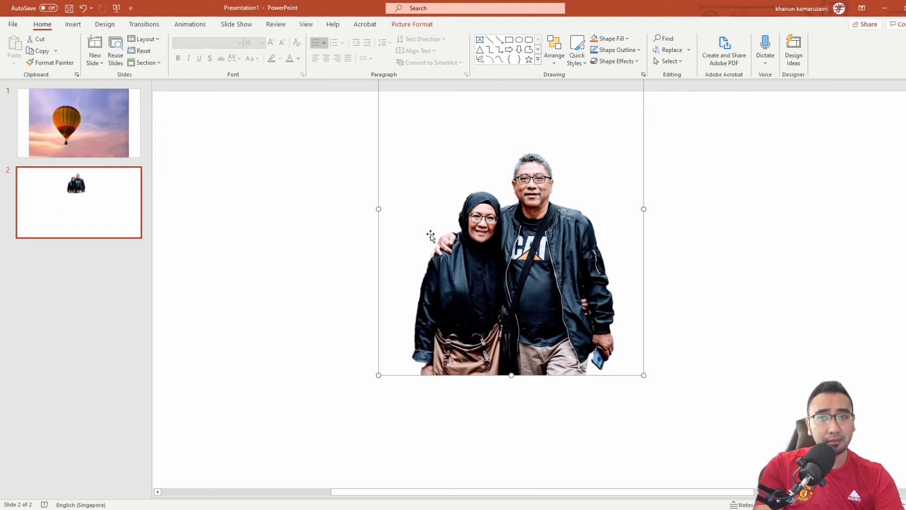
{"action": "mouse_move", "coordinate": [701, 153]}
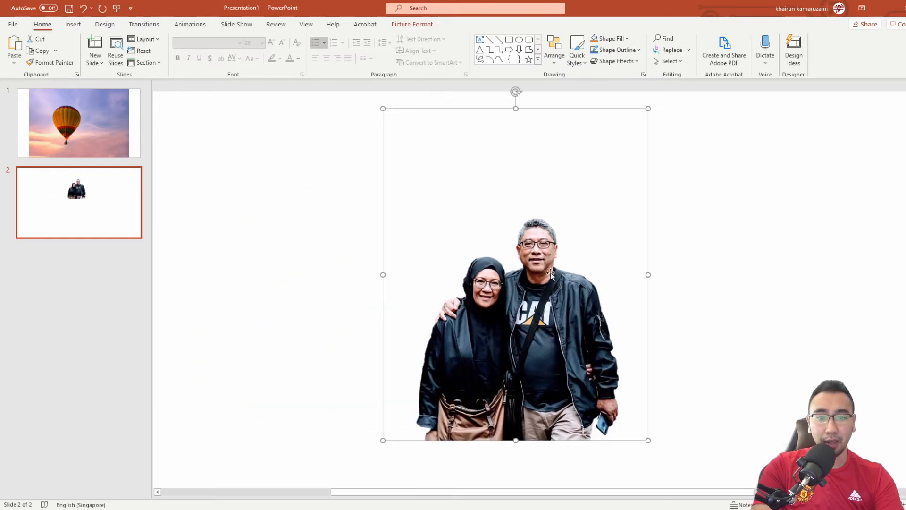
{"action": "mouse_move", "coordinate": [508, 324]}
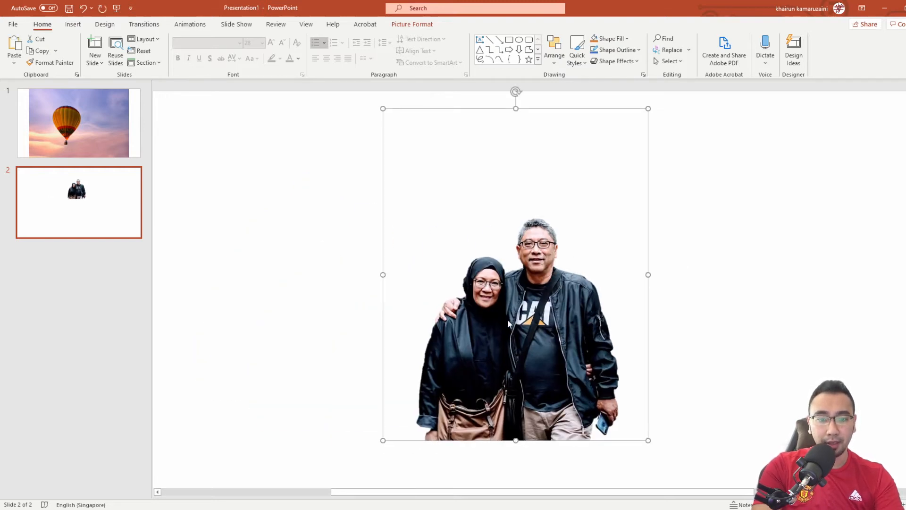
{"action": "mouse_move", "coordinate": [579, 207]}
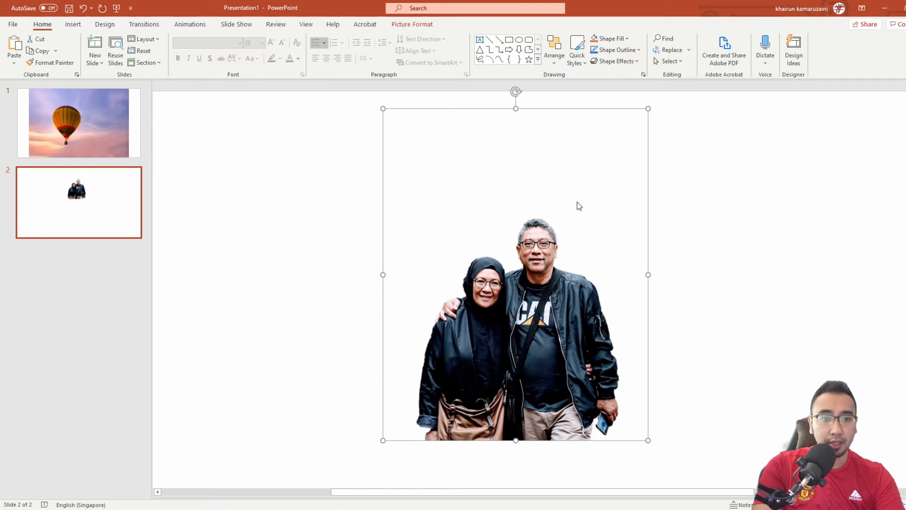
{"action": "mouse_move", "coordinate": [274, 186]}
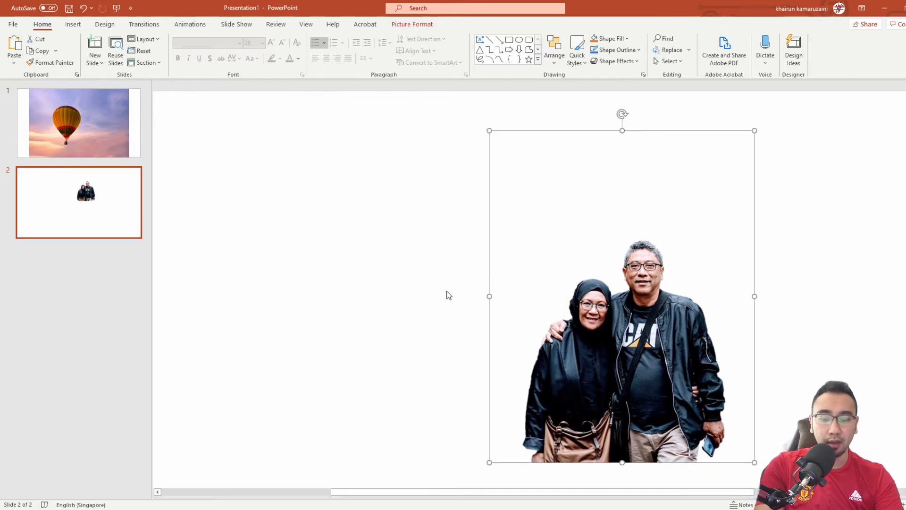
{"action": "mouse_move", "coordinate": [147, 173]}
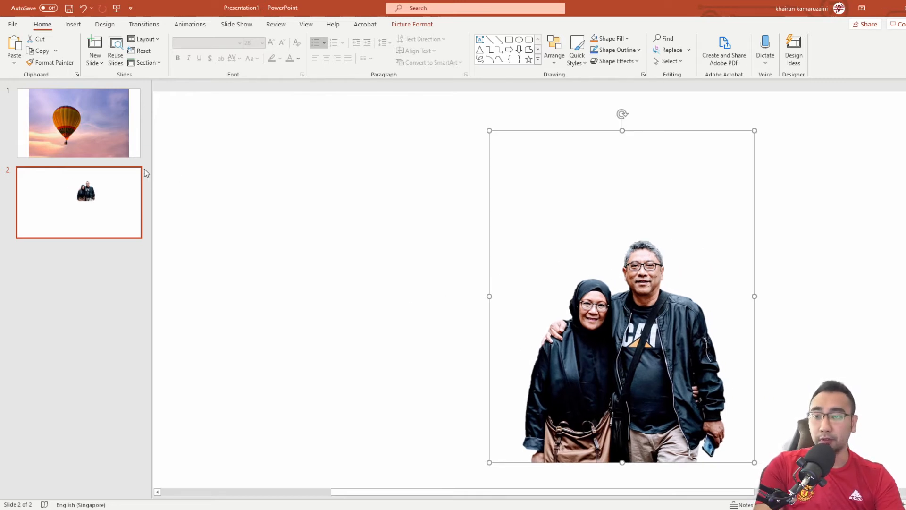
{"action": "mouse_move", "coordinate": [193, 209]}
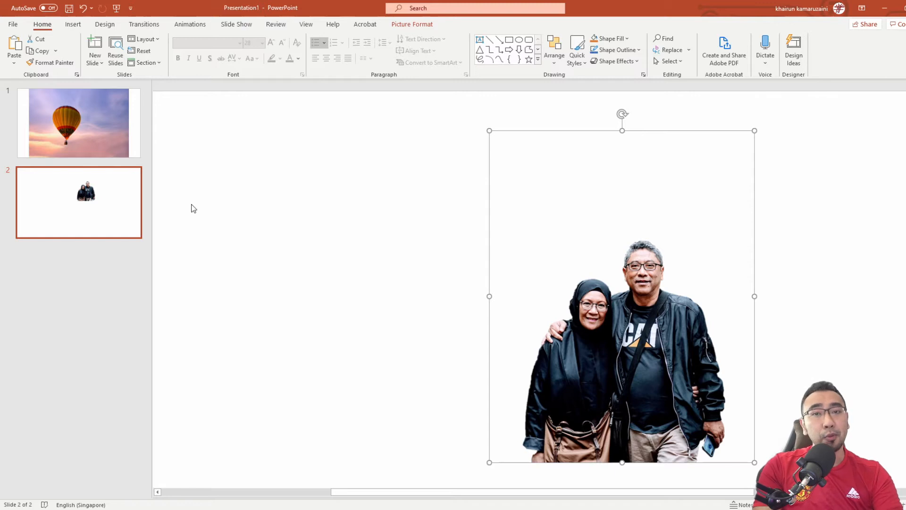
{"action": "mouse_move", "coordinate": [205, 213]}
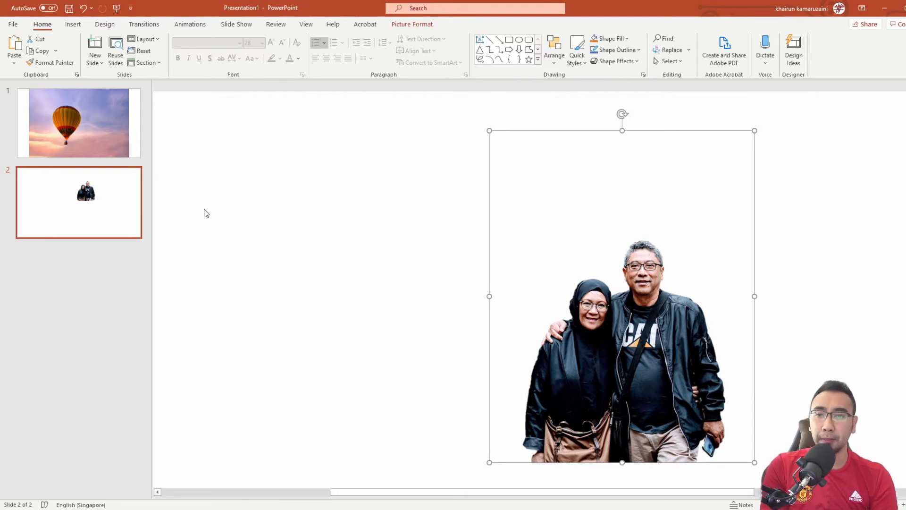
{"action": "mouse_move", "coordinate": [537, 321]}
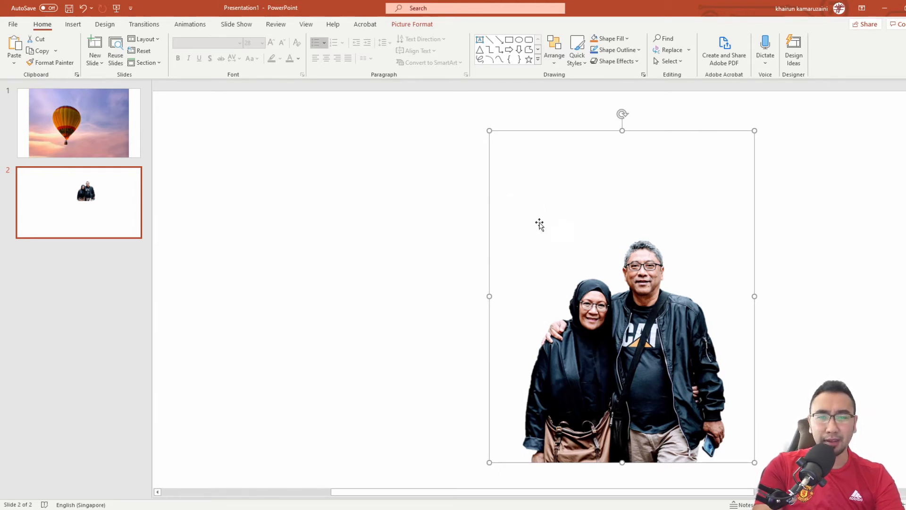
{"action": "mouse_move", "coordinate": [531, 168]}
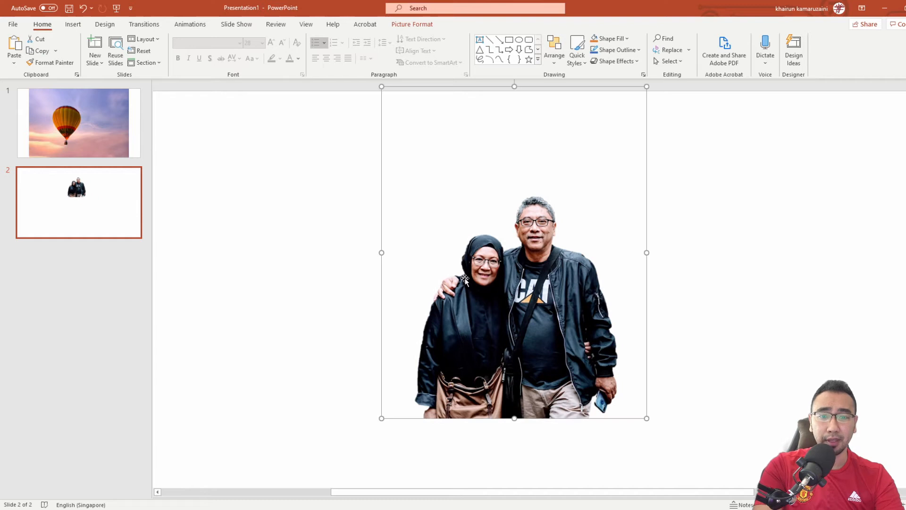
{"action": "mouse_move", "coordinate": [427, 340]}
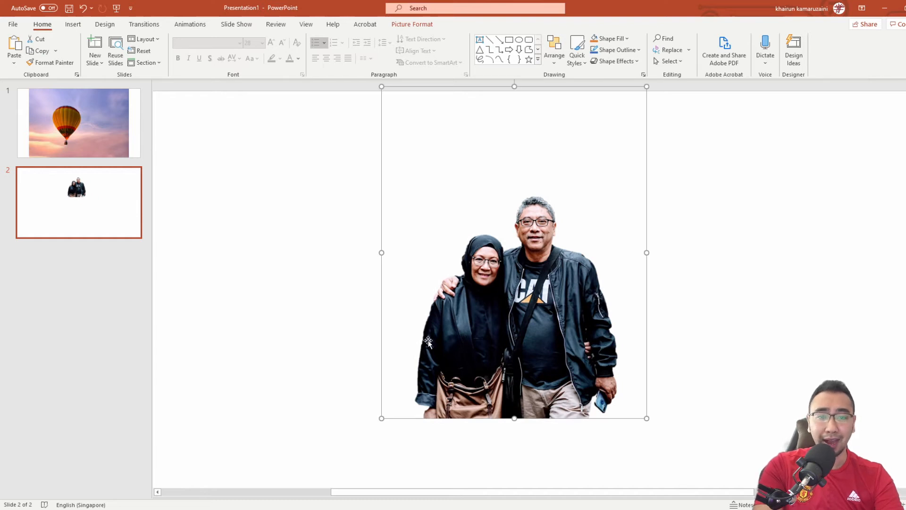
{"action": "left_click", "coordinate": [383, 496]}
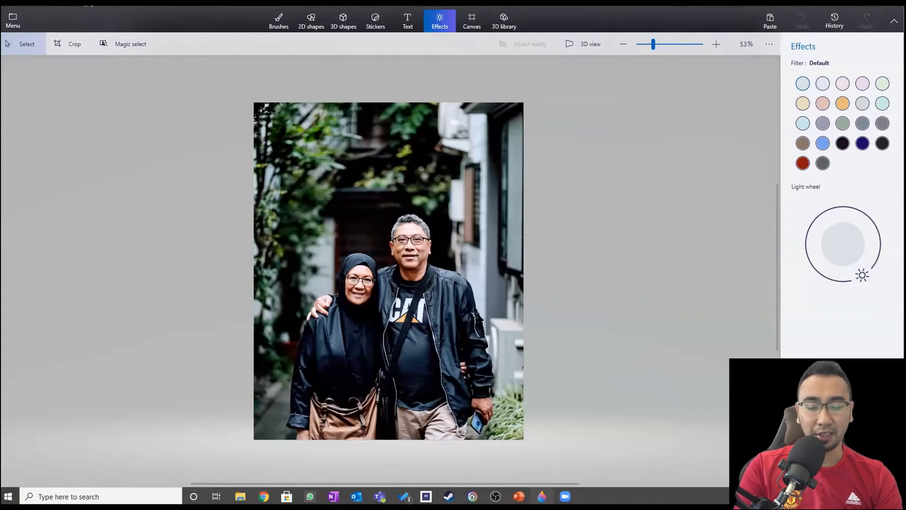
{"action": "mouse_move", "coordinate": [488, 299]}
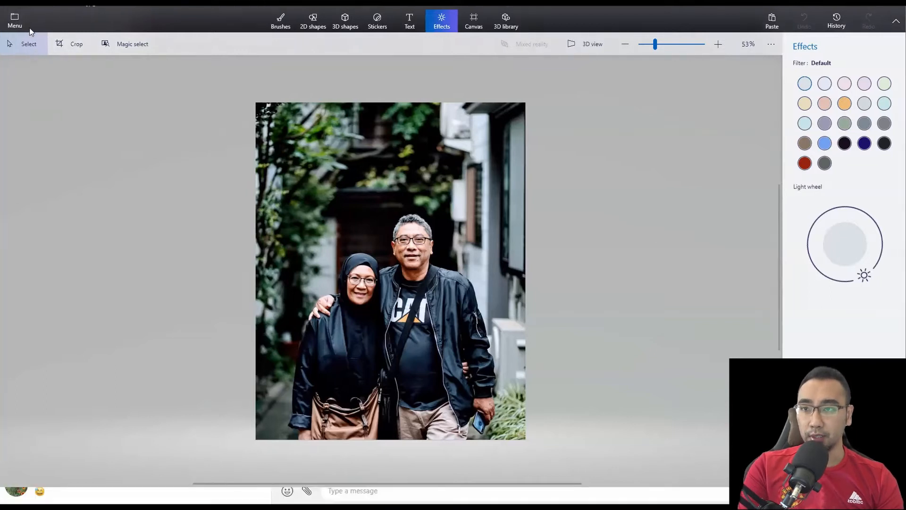
{"action": "mouse_move", "coordinate": [63, 54]}
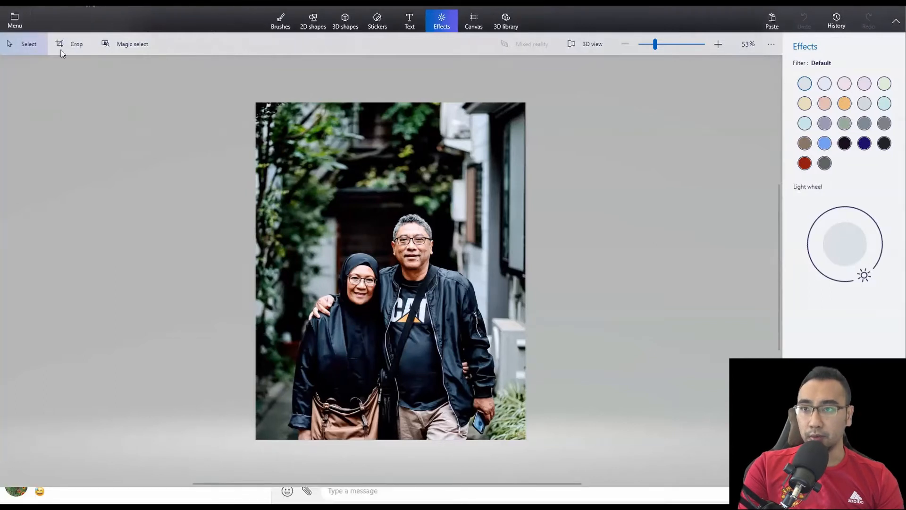
{"action": "left_click", "coordinate": [14, 19]}
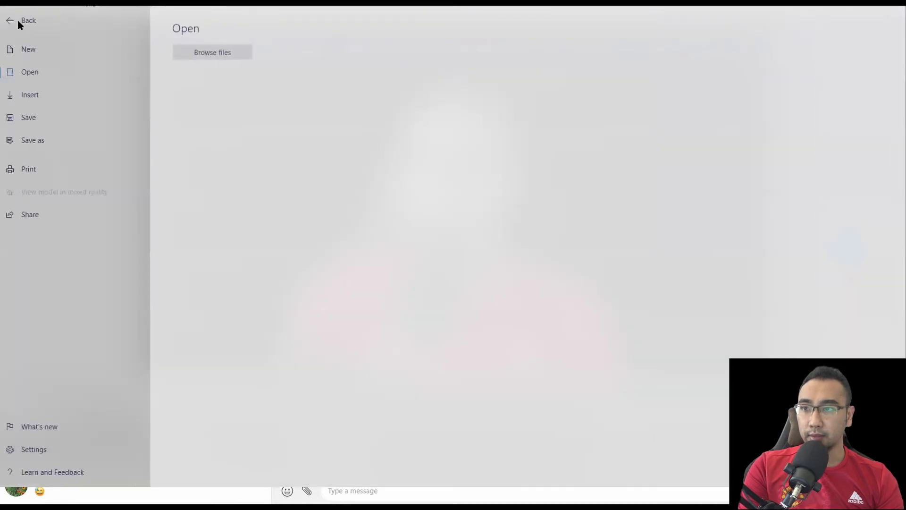
{"action": "mouse_move", "coordinate": [284, 57]}
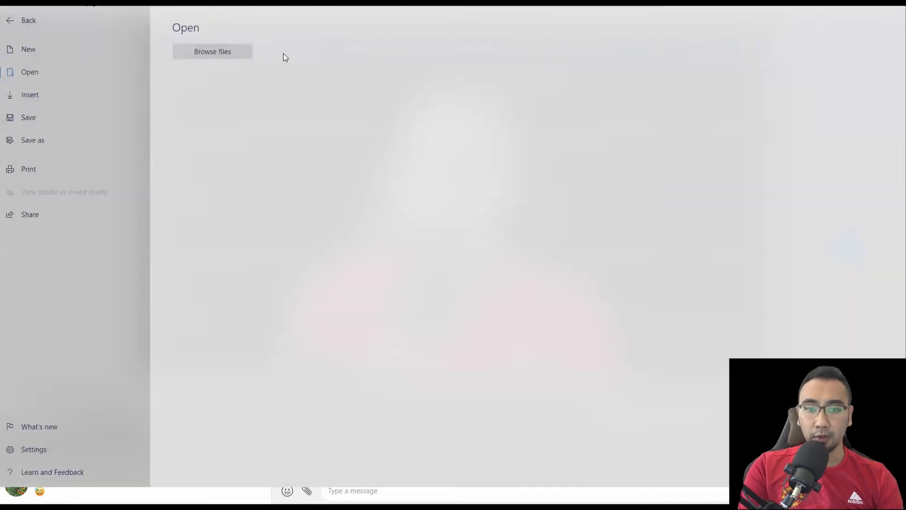
{"action": "mouse_move", "coordinate": [58, 35]}
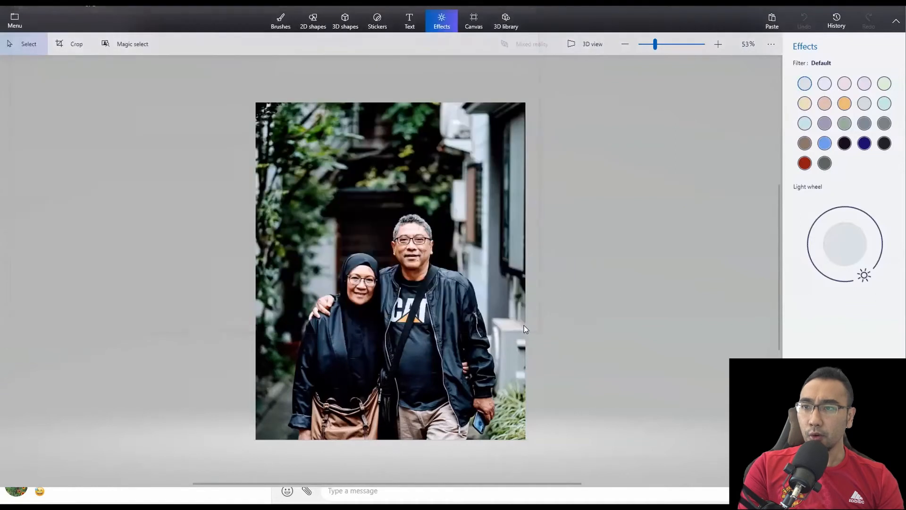
{"action": "mouse_move", "coordinate": [442, 200]}
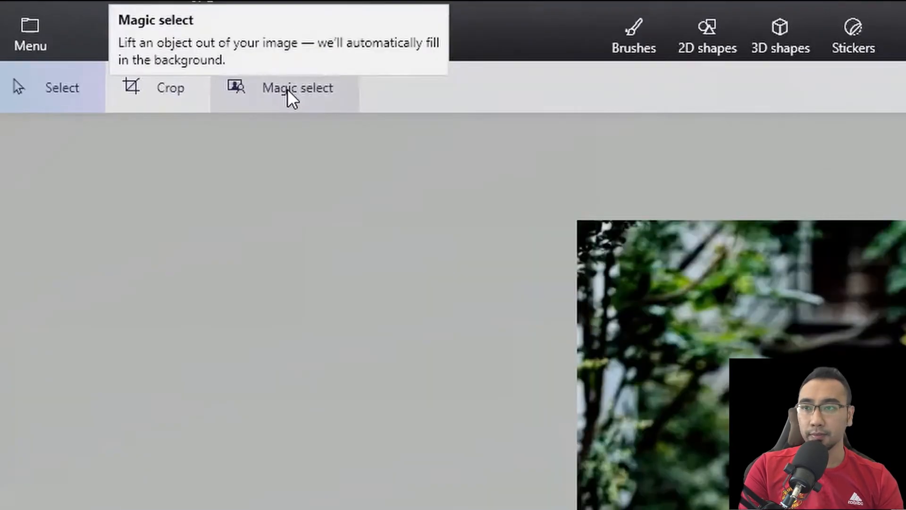
- Start Magic select around the couple and accept the framed area with Next
{"action": "left_click", "coordinate": [297, 87]}
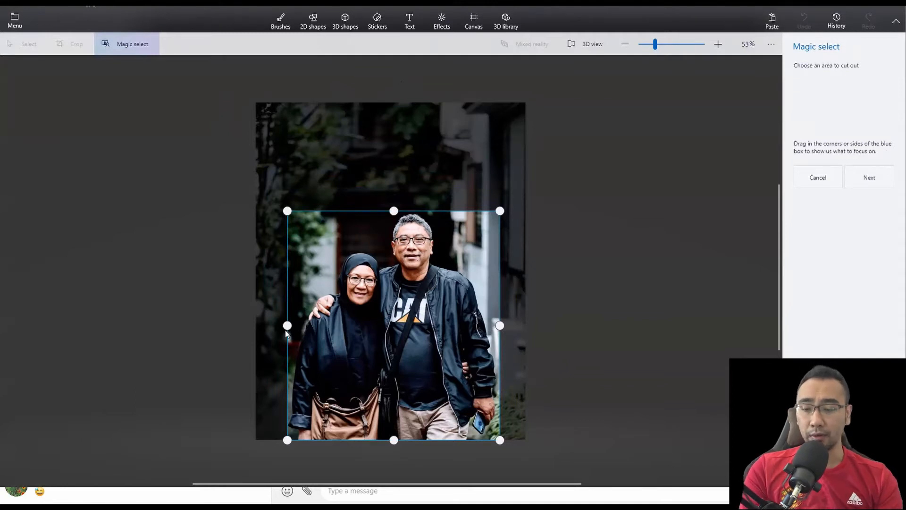
{"action": "mouse_move", "coordinate": [328, 256]}
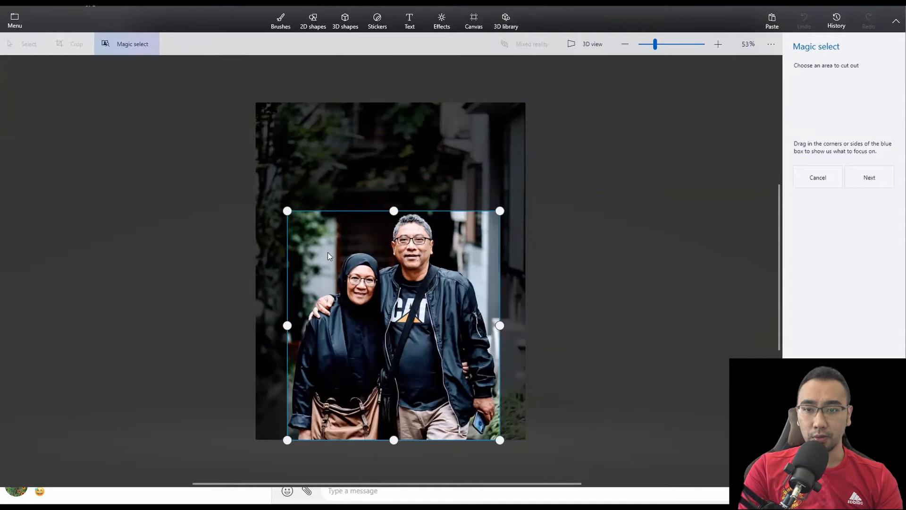
{"action": "mouse_move", "coordinate": [444, 266]}
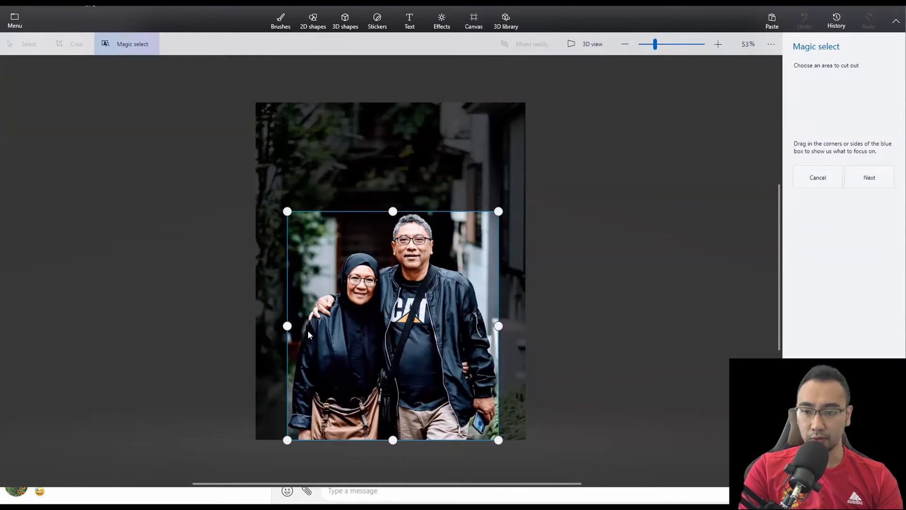
{"action": "mouse_move", "coordinate": [287, 427]}
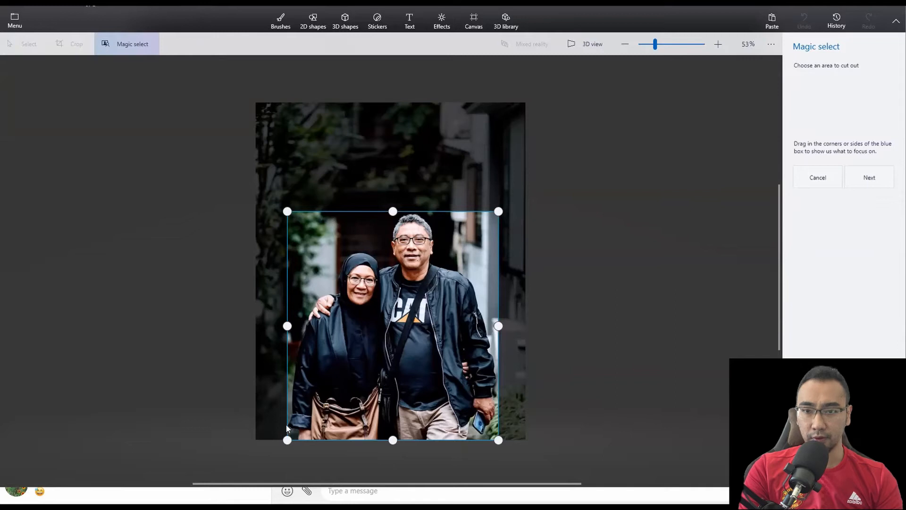
{"action": "mouse_move", "coordinate": [382, 251]}
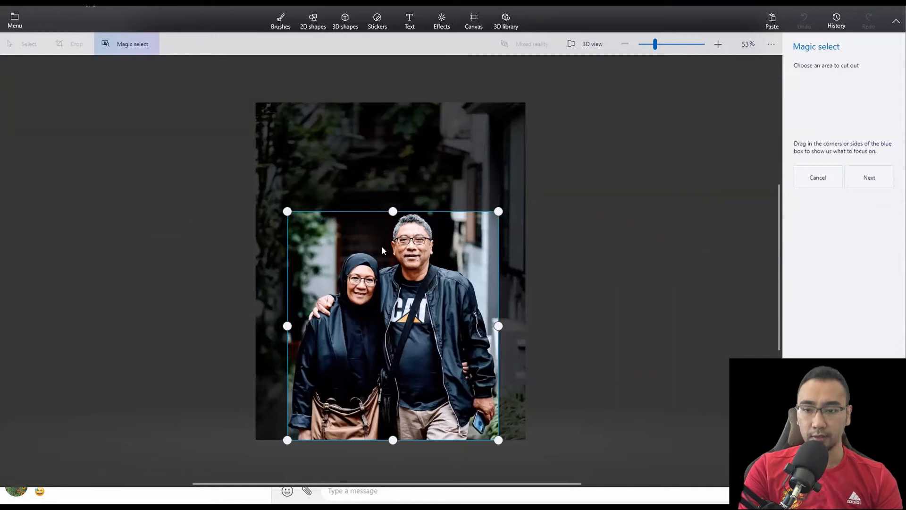
{"action": "mouse_move", "coordinate": [425, 237]}
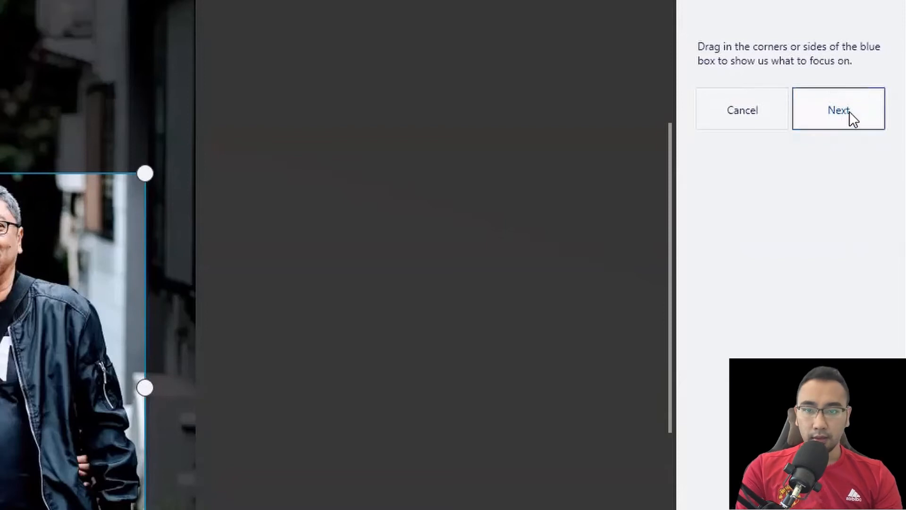
{"action": "left_click", "coordinate": [837, 109]}
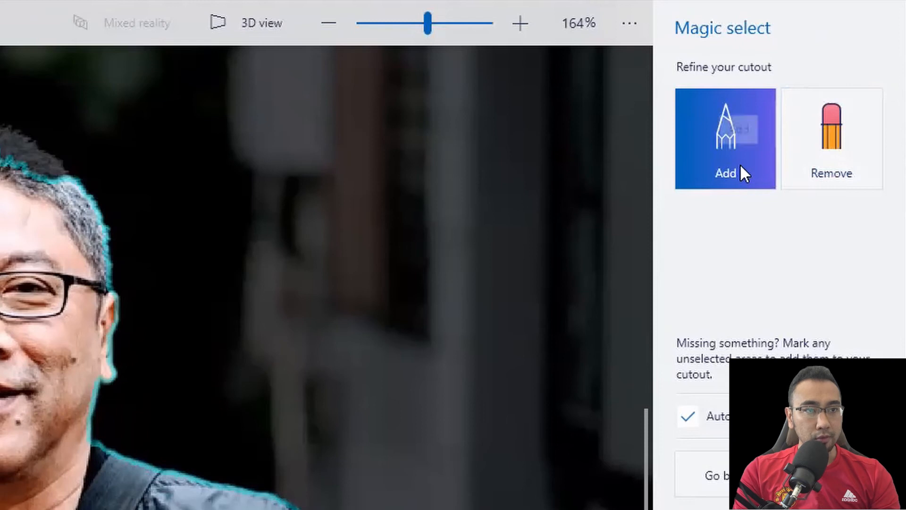
{"action": "mouse_move", "coordinate": [743, 199]}
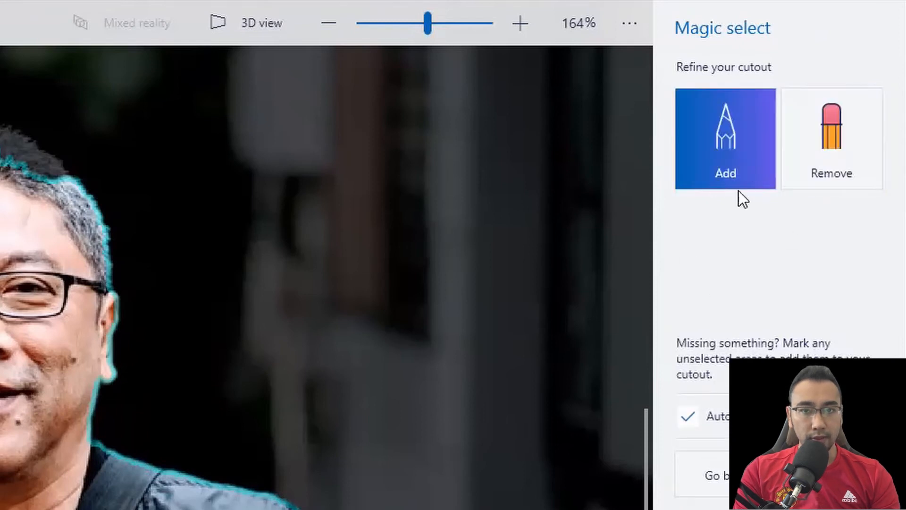
{"action": "mouse_move", "coordinate": [532, 194]}
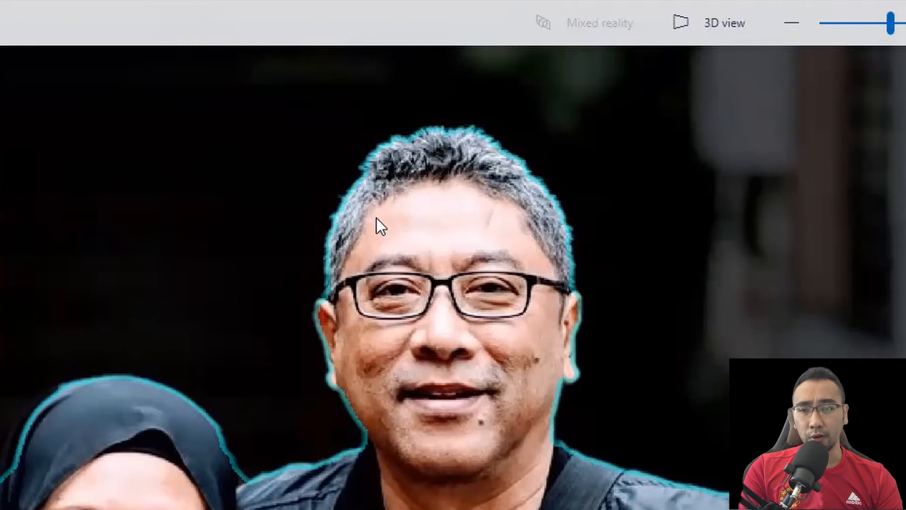
{"action": "mouse_move", "coordinate": [327, 256]}
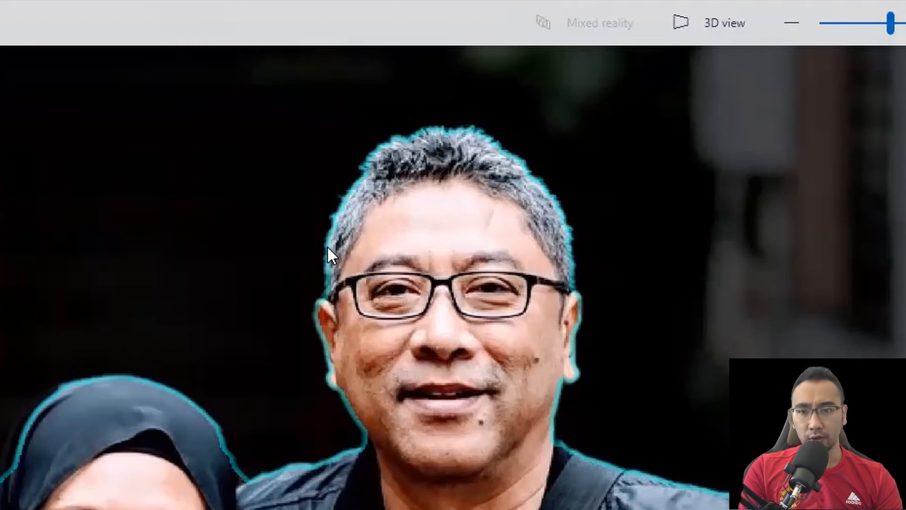
{"action": "mouse_move", "coordinate": [346, 207]}
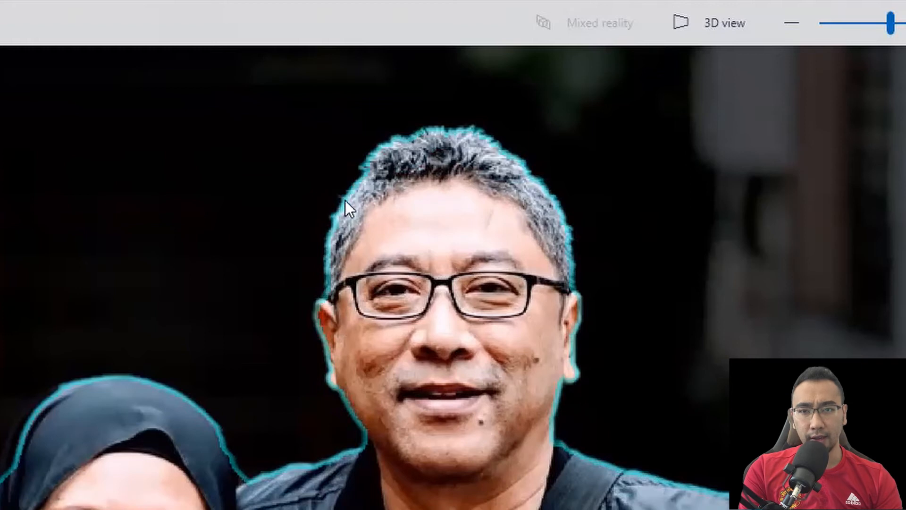
{"action": "mouse_move", "coordinate": [439, 133]}
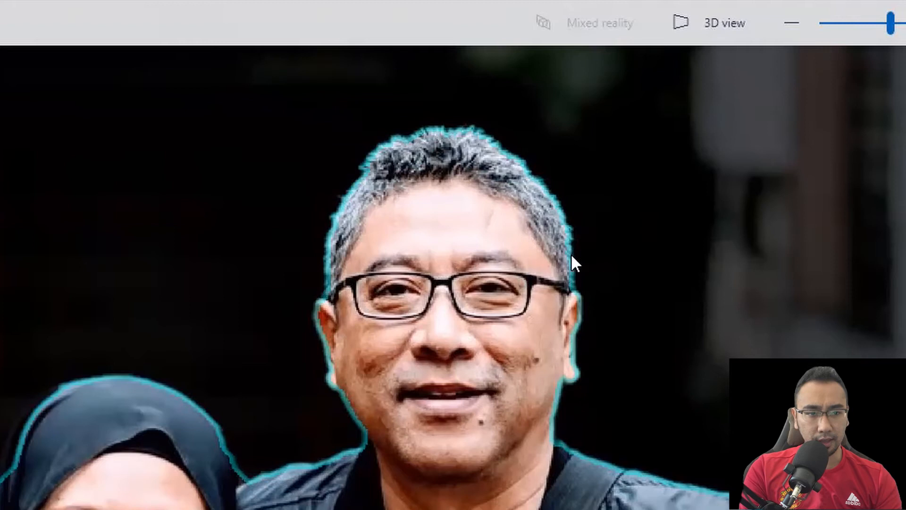
{"action": "mouse_move", "coordinate": [569, 263]}
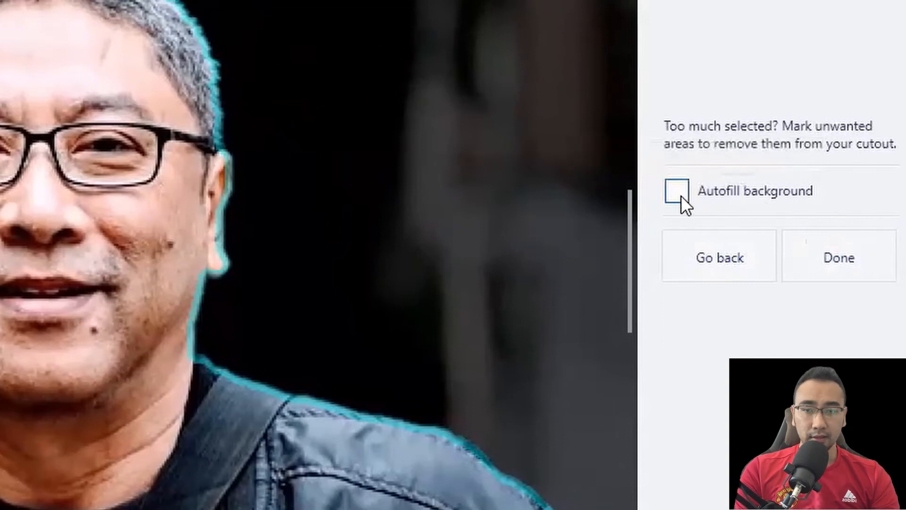
- Turn on Autofill background for the couple cutout
{"action": "left_click", "coordinate": [676, 190]}
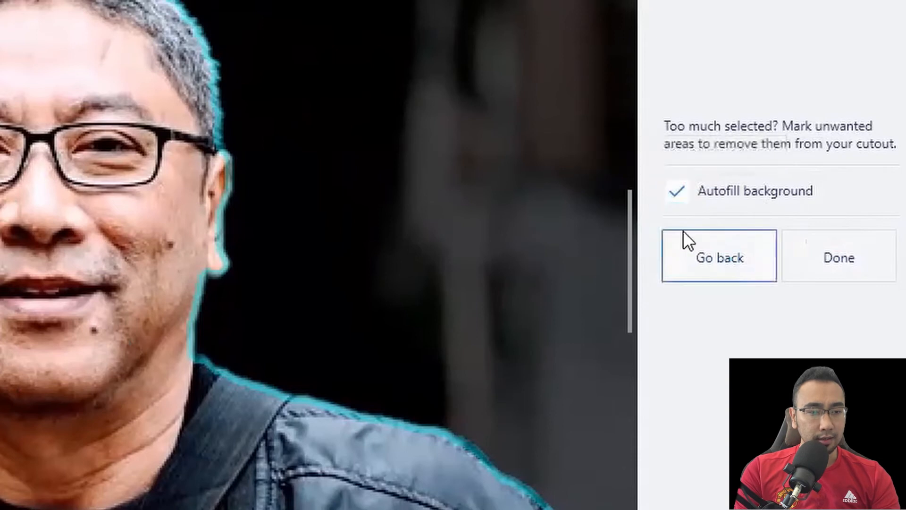
- Turn Autofill background off, finish the couple cutout with Done and zoom out to view it
{"action": "left_click", "coordinate": [676, 190]}
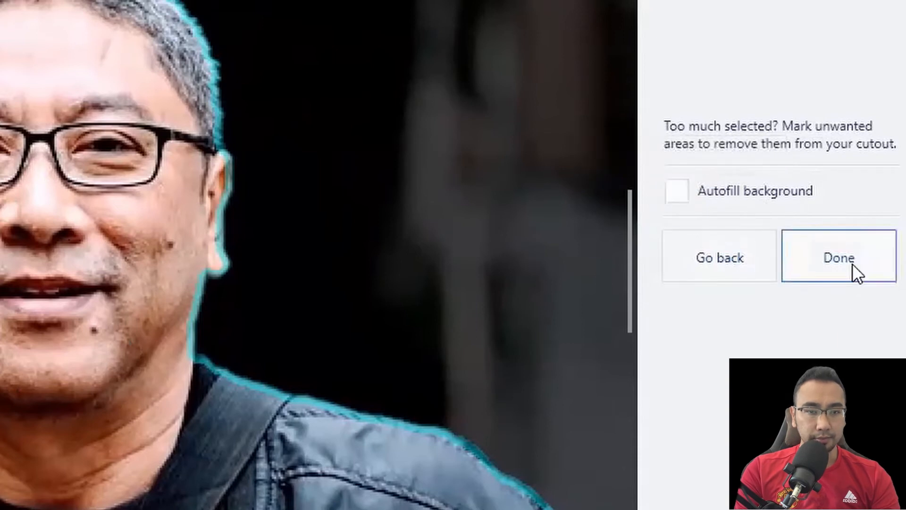
{"action": "left_click", "coordinate": [837, 257]}
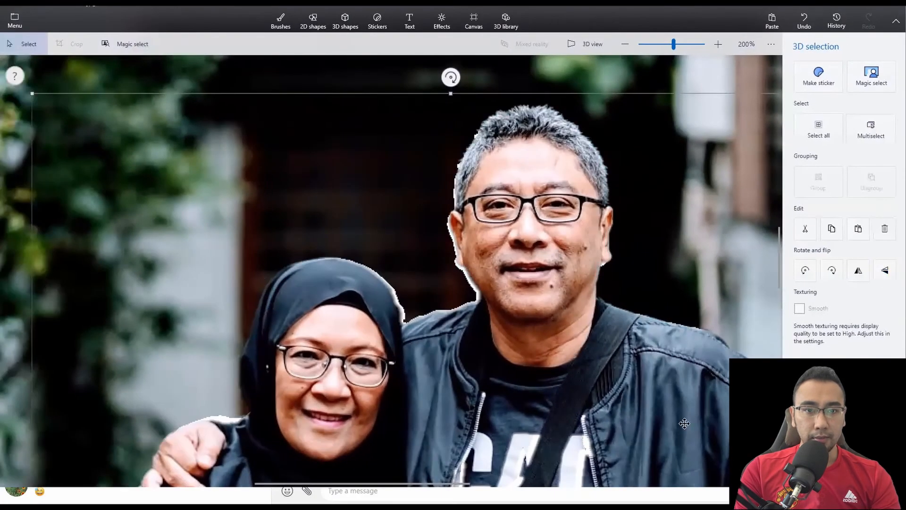
{"action": "left_click", "coordinate": [625, 45]}
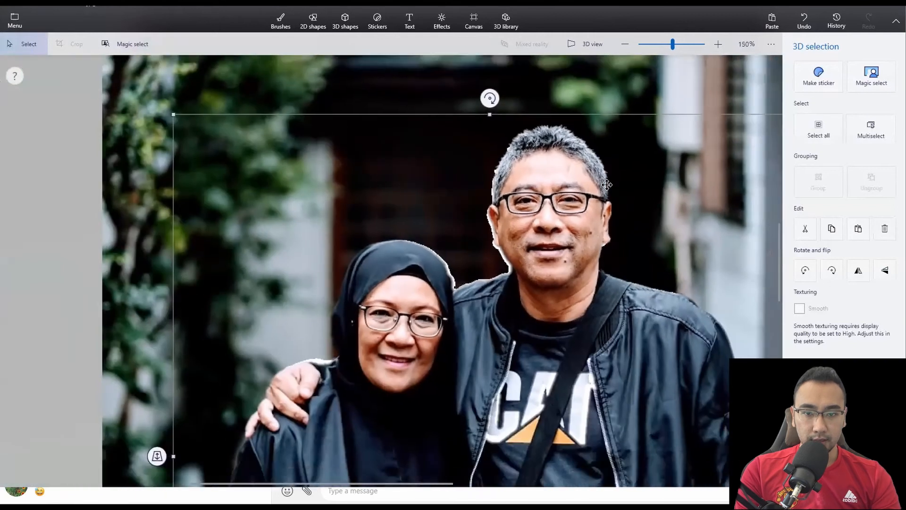
{"action": "left_click", "coordinate": [624, 45]}
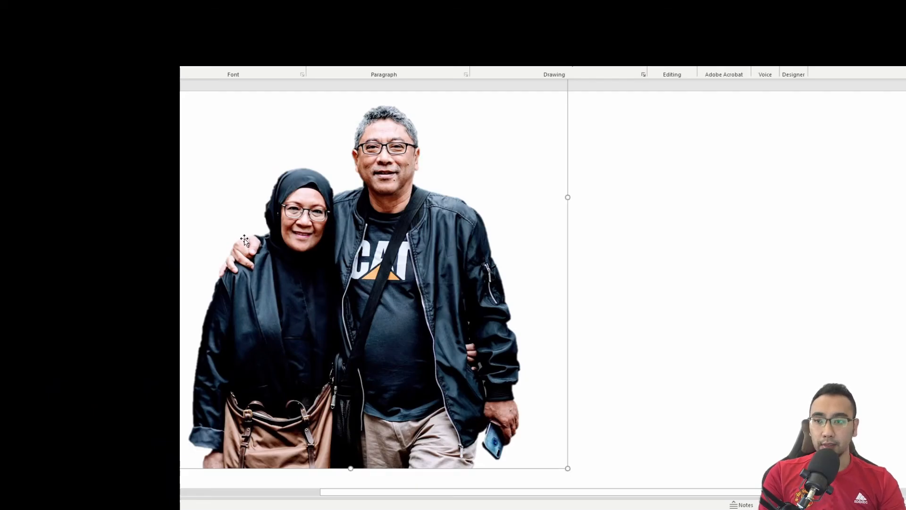
- Place the PowerPoint and Paint 3D couple cutouts side by side and zoom out to compare them
{"action": "left_click", "coordinate": [706, 249]}
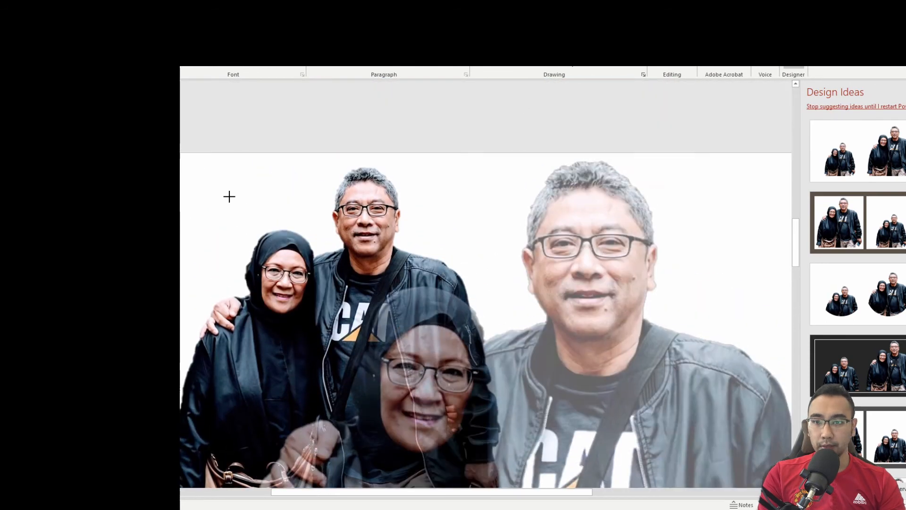
{"action": "left_click", "coordinate": [858, 223]}
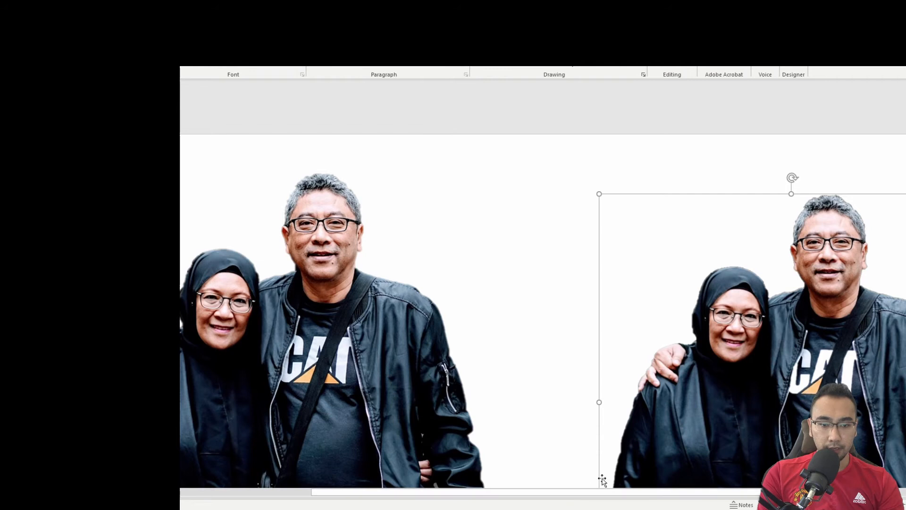
{"action": "mouse_move", "coordinate": [565, 480]}
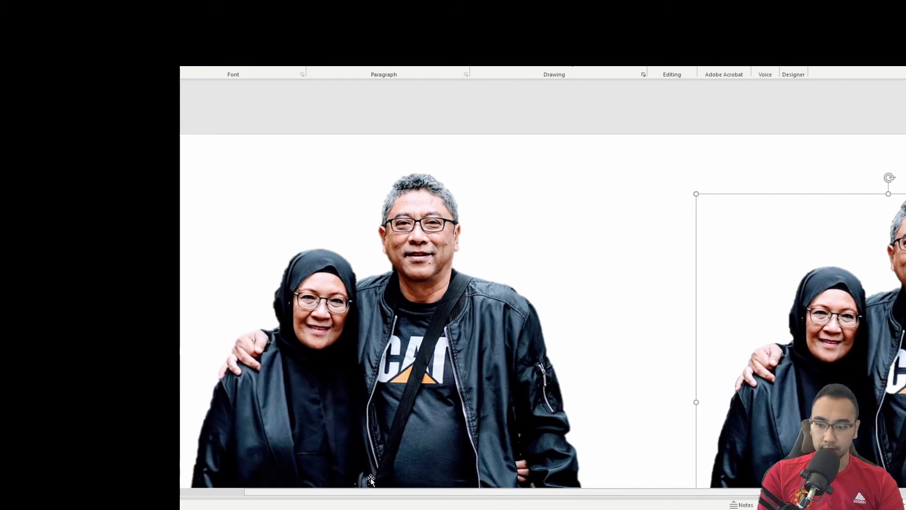
{"action": "mouse_move", "coordinate": [204, 421]}
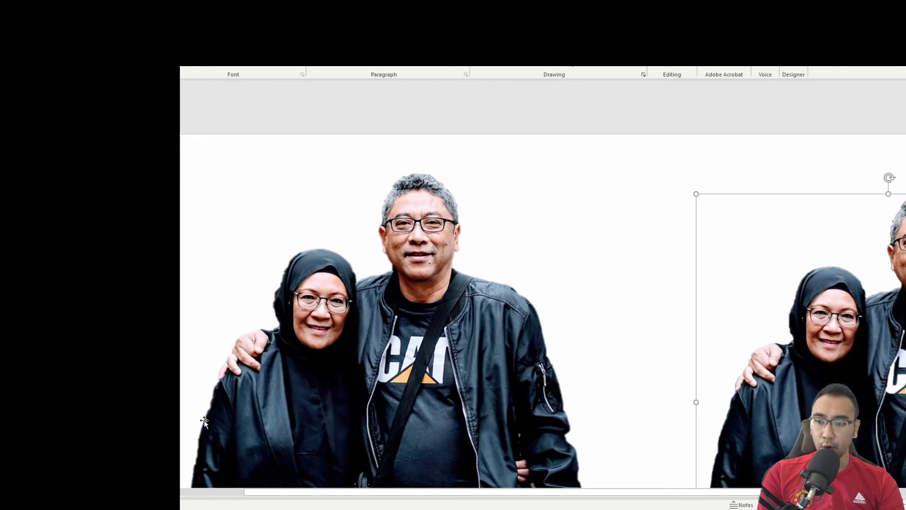
{"action": "mouse_move", "coordinate": [692, 401]}
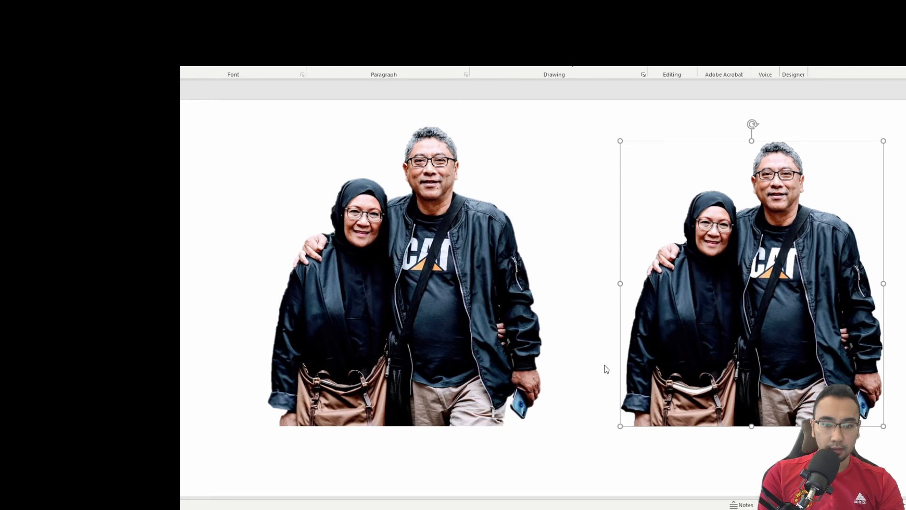
{"action": "mouse_move", "coordinate": [735, 283]}
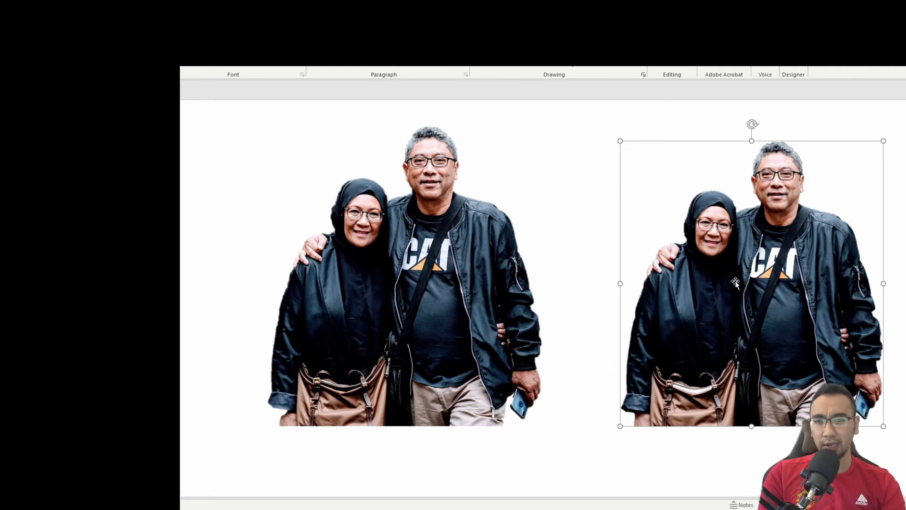
{"action": "mouse_move", "coordinate": [724, 317]}
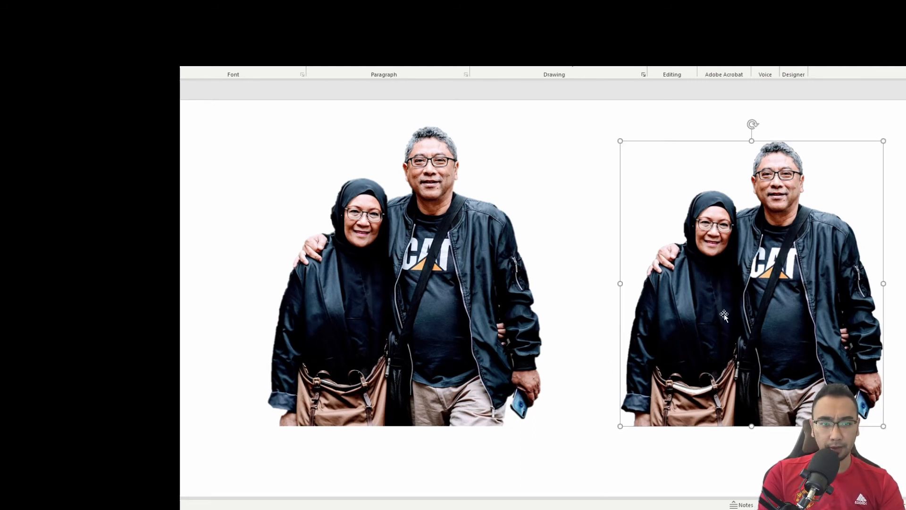
{"action": "mouse_move", "coordinate": [530, 428]}
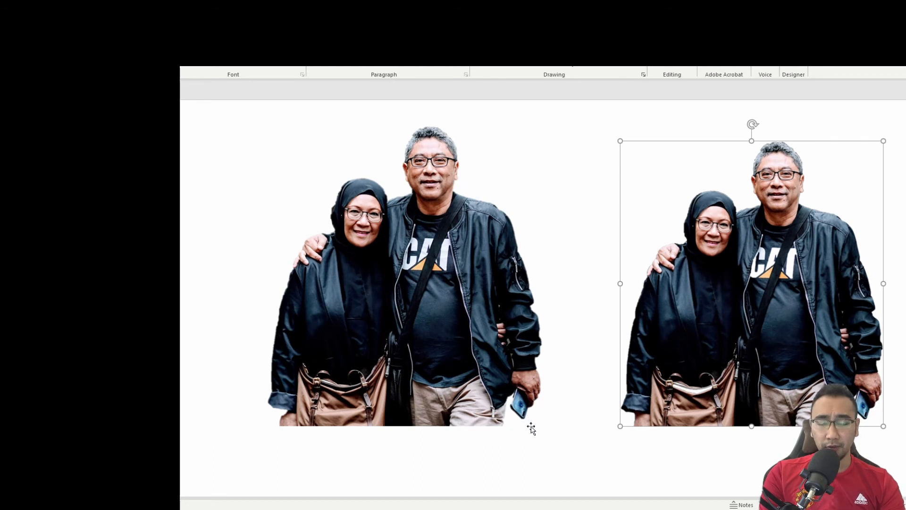
{"action": "mouse_move", "coordinate": [457, 274]}
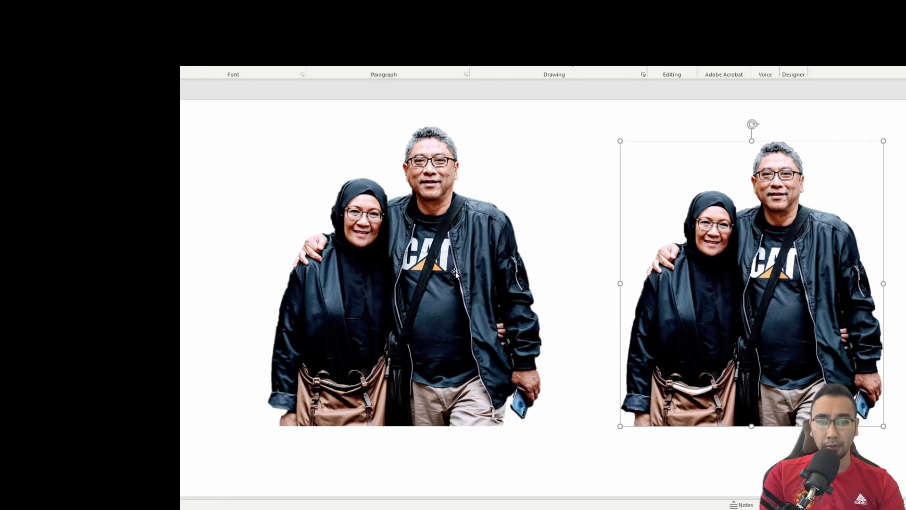
{"action": "left_click", "coordinate": [643, 459]}
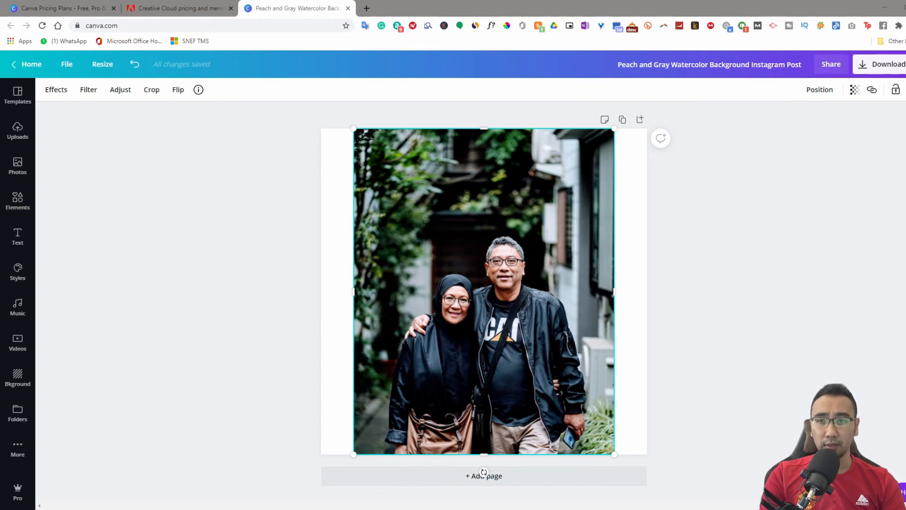
{"action": "mouse_move", "coordinate": [52, 169]}
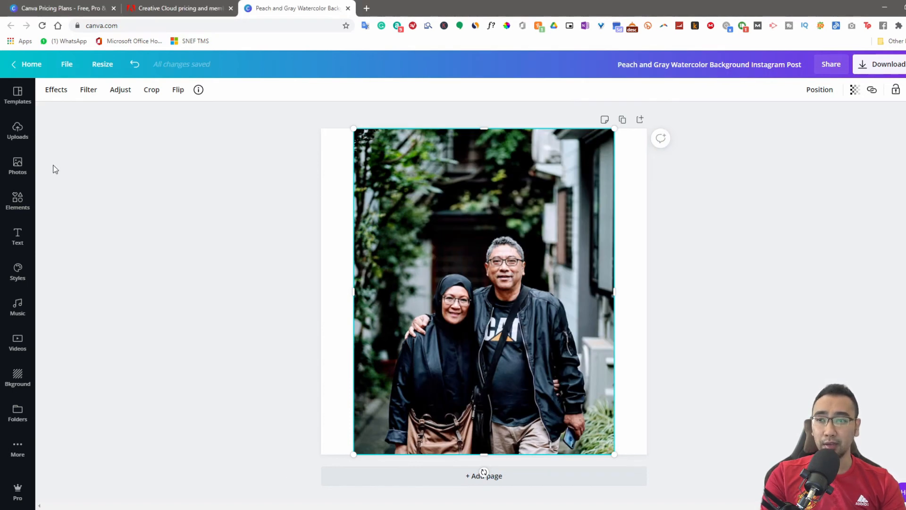
{"action": "mouse_move", "coordinate": [17, 364]}
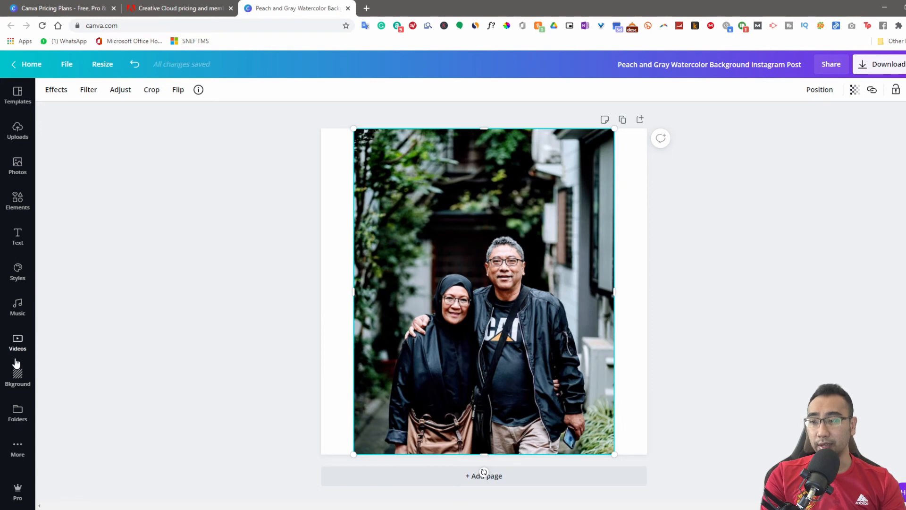
{"action": "mouse_move", "coordinate": [17, 199]}
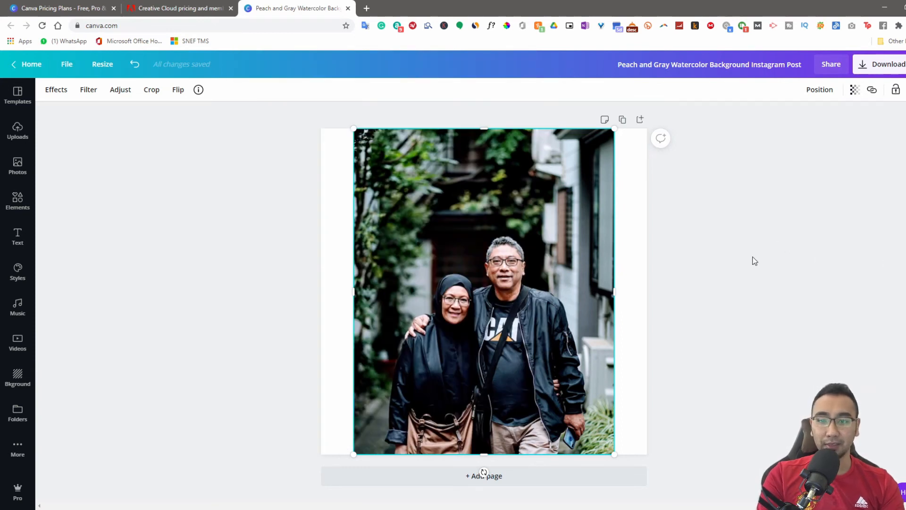
{"action": "mouse_move", "coordinate": [765, 233]}
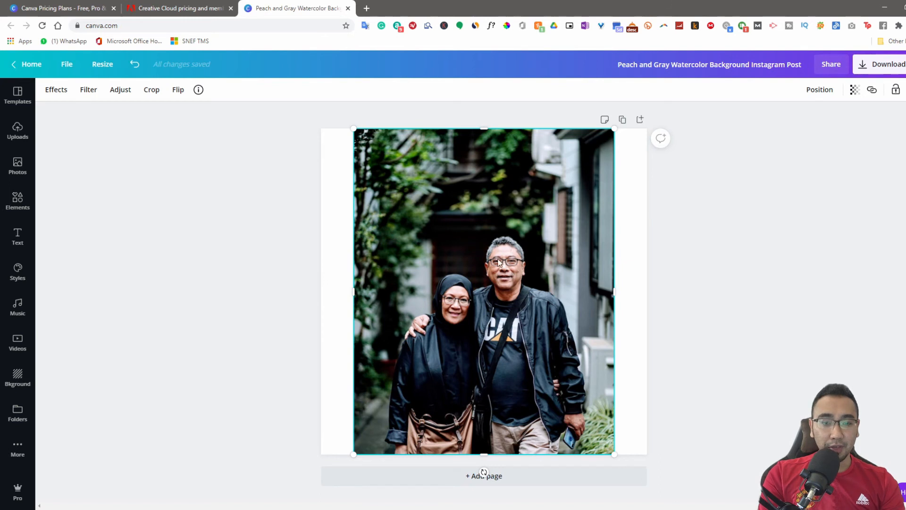
{"action": "mouse_move", "coordinate": [202, 257]}
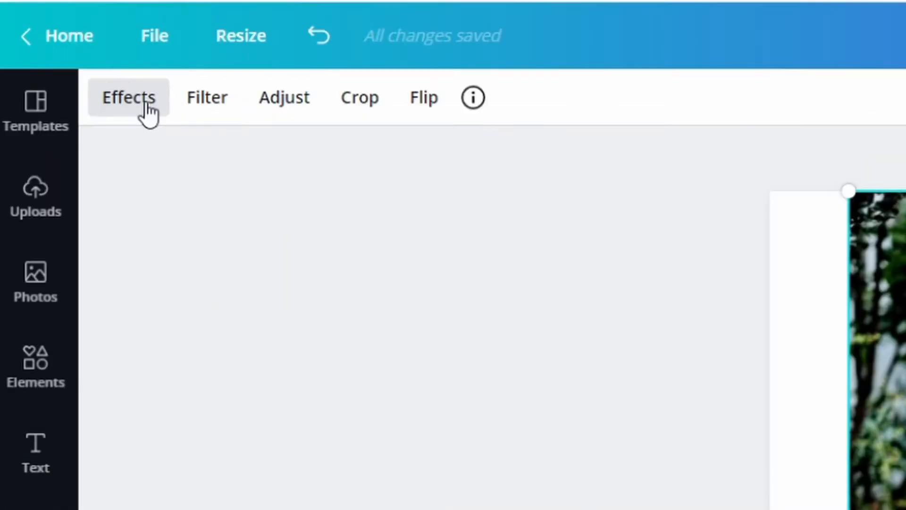
- Apply Canva's Background Remover effect to the couple photo
{"action": "left_click", "coordinate": [128, 97]}
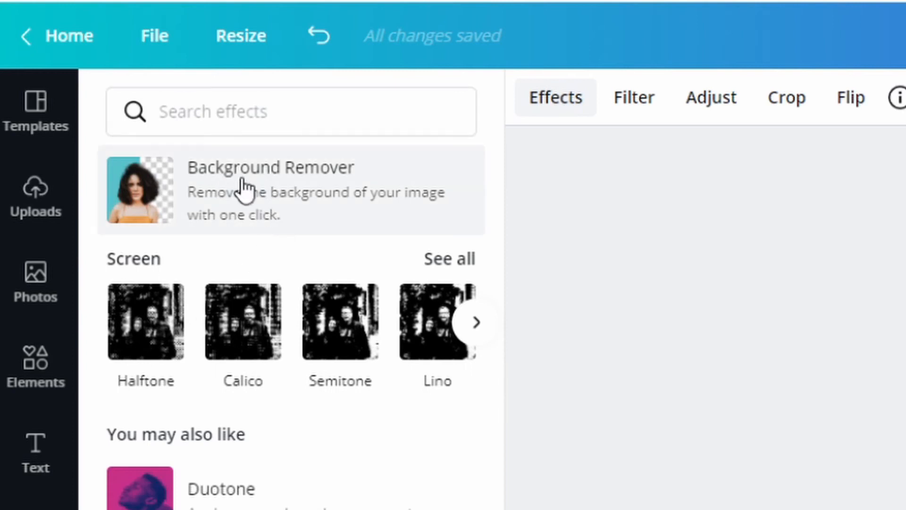
{"action": "mouse_move", "coordinate": [289, 199]}
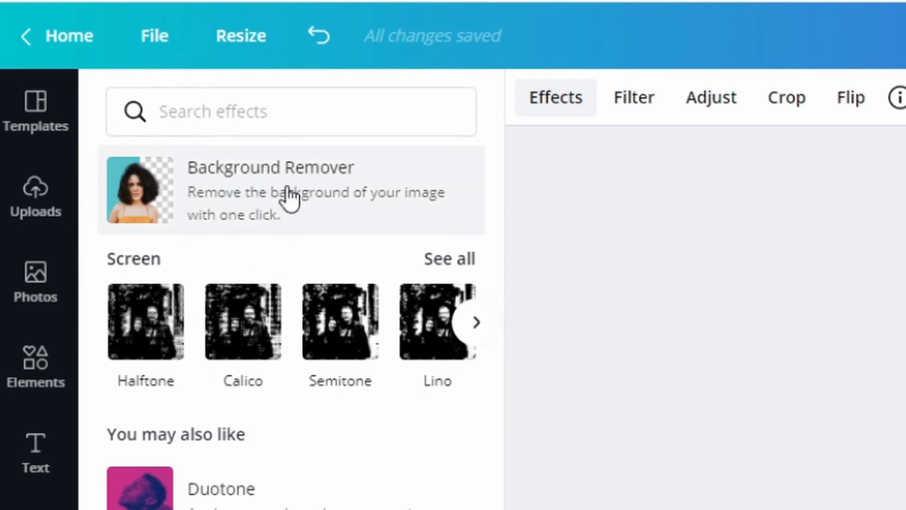
{"action": "left_click", "coordinate": [270, 191]}
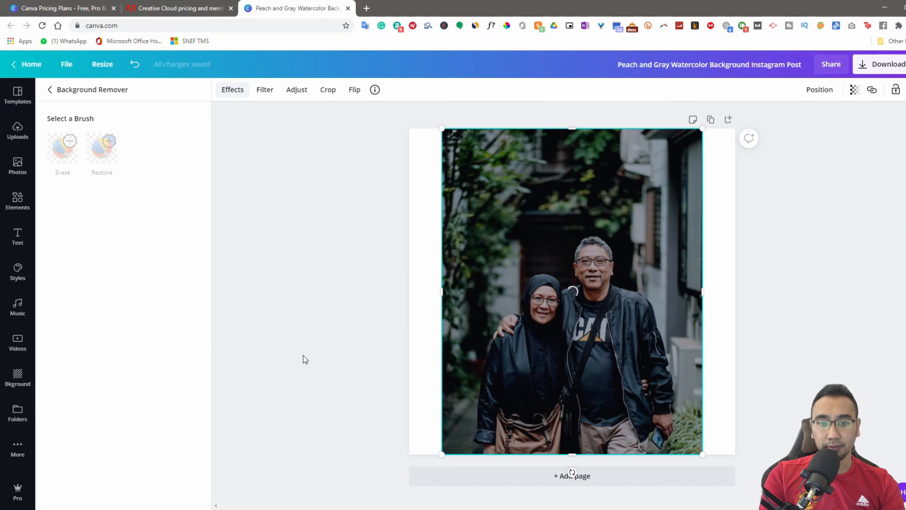
{"action": "mouse_move", "coordinate": [310, 357]}
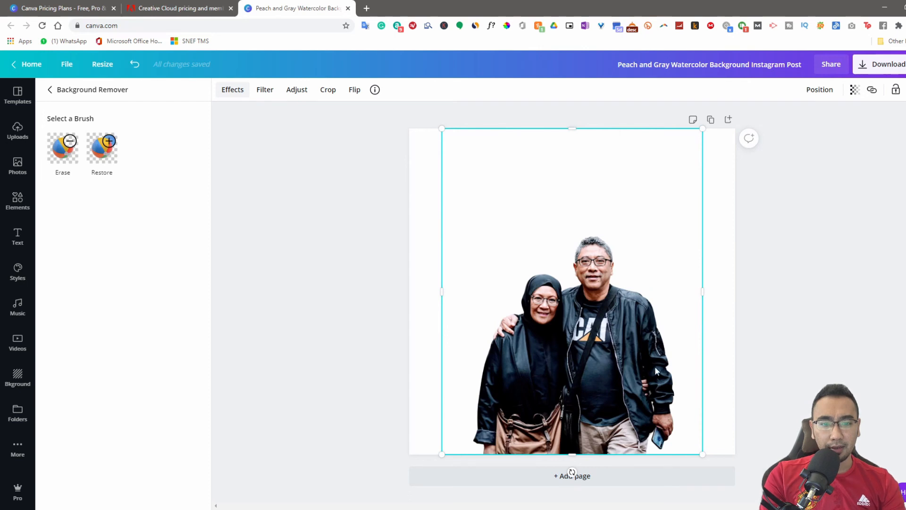
{"action": "mouse_move", "coordinate": [771, 144]}
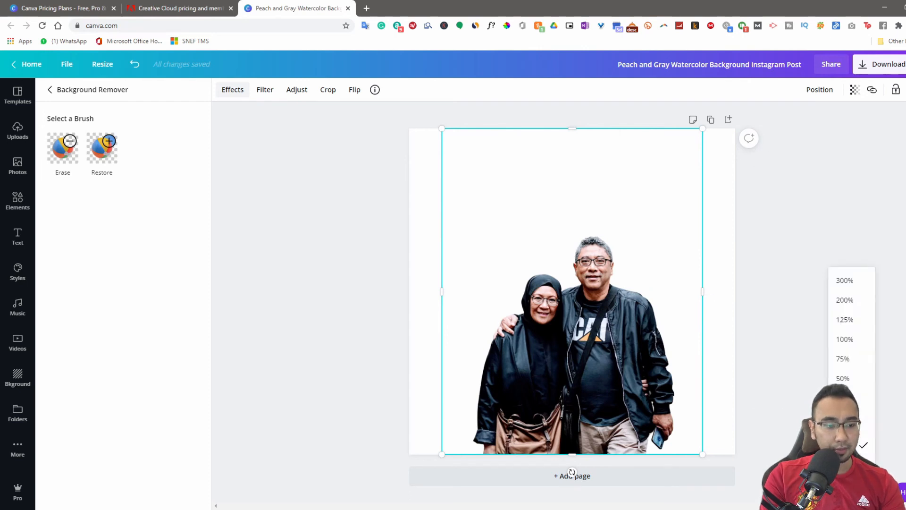
- Zoom in and scroll over the cutout to inspect the edges left by the background remover
{"action": "left_click", "coordinate": [844, 339]}
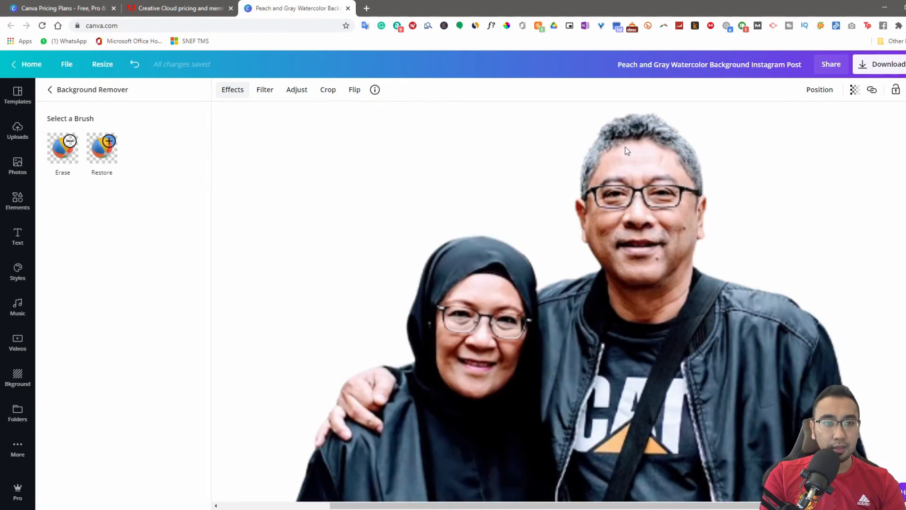
{"action": "scroll", "scroll_direction": "down", "scroll_amount": 3}
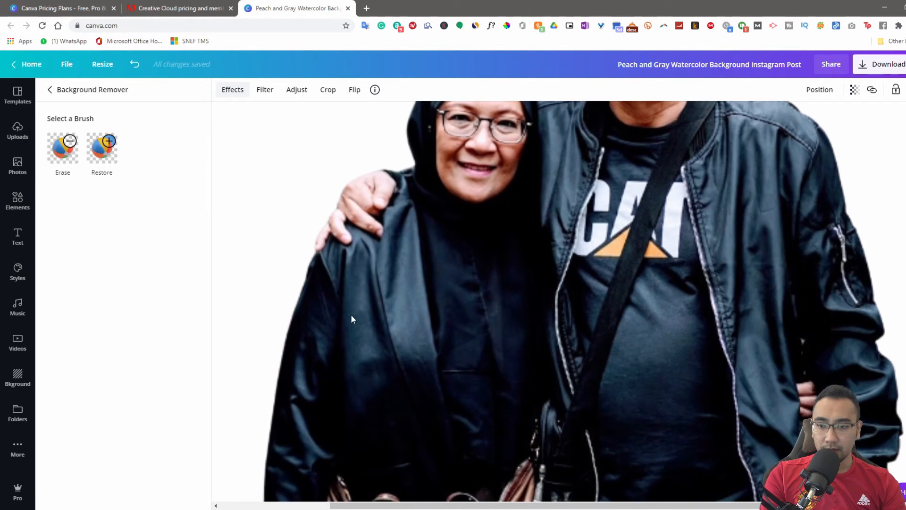
{"action": "scroll", "scroll_direction": "down", "scroll_amount": 3}
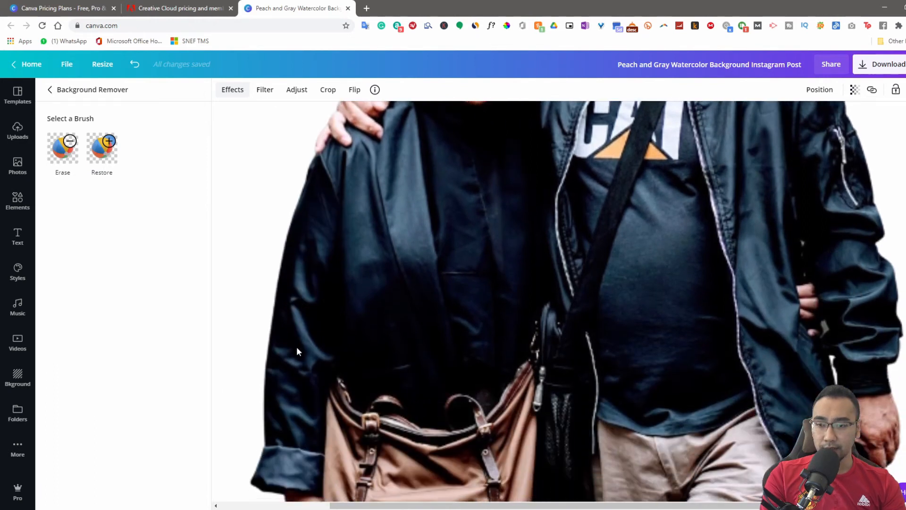
{"action": "scroll", "scroll_direction": "down", "scroll_amount": 3}
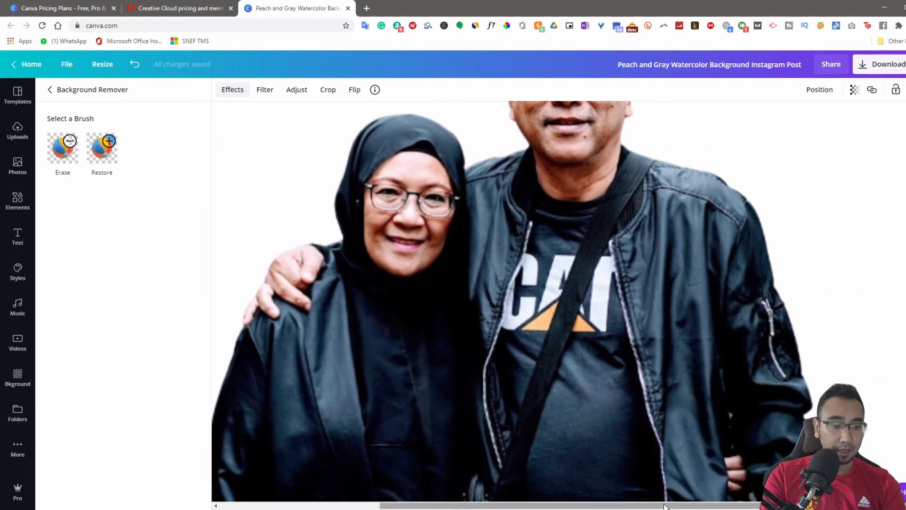
{"action": "scroll", "scroll_direction": "down", "scroll_amount": 3}
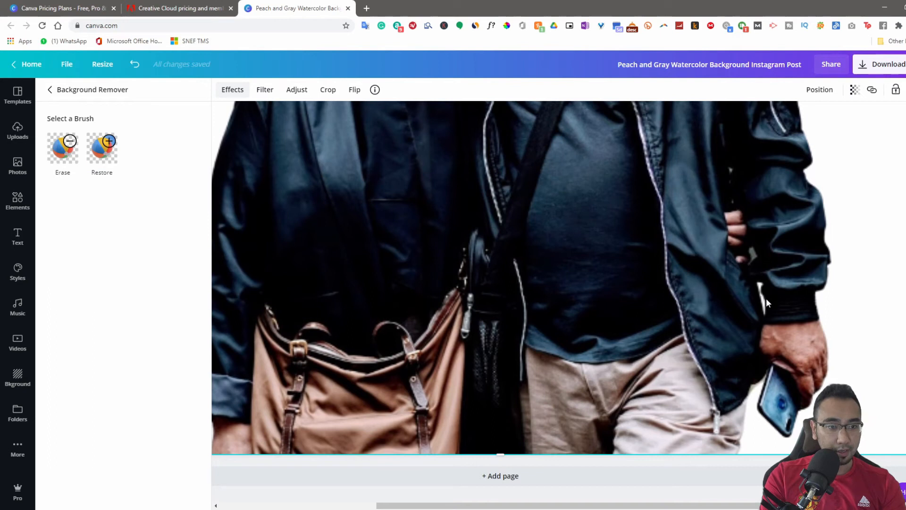
{"action": "mouse_move", "coordinate": [760, 300]}
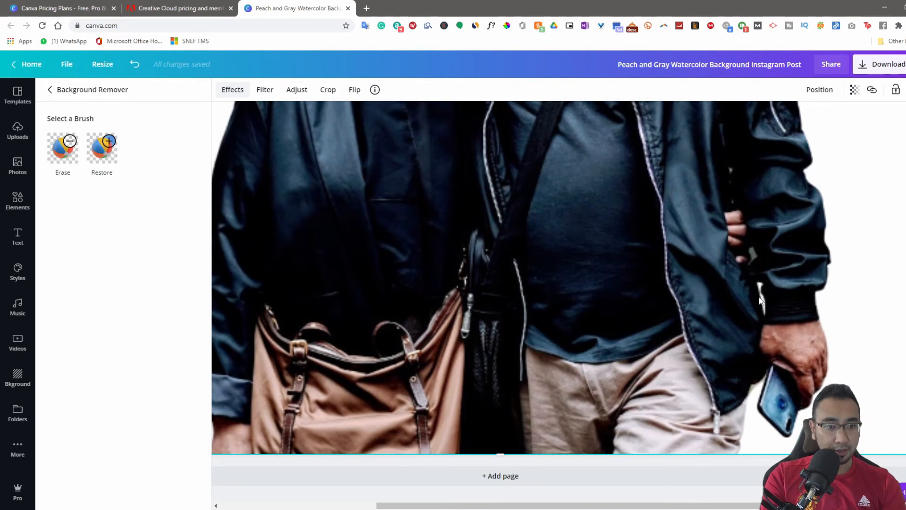
{"action": "mouse_move", "coordinate": [760, 297]}
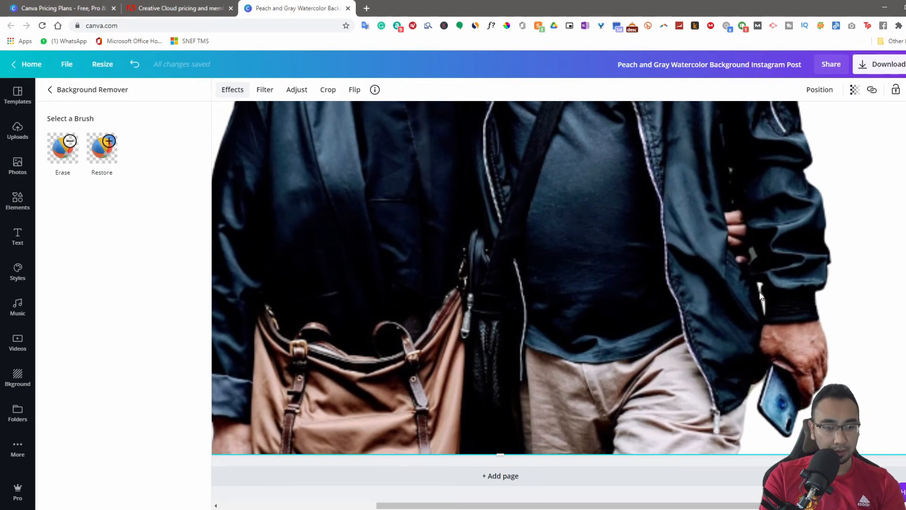
{"action": "mouse_move", "coordinate": [763, 308]}
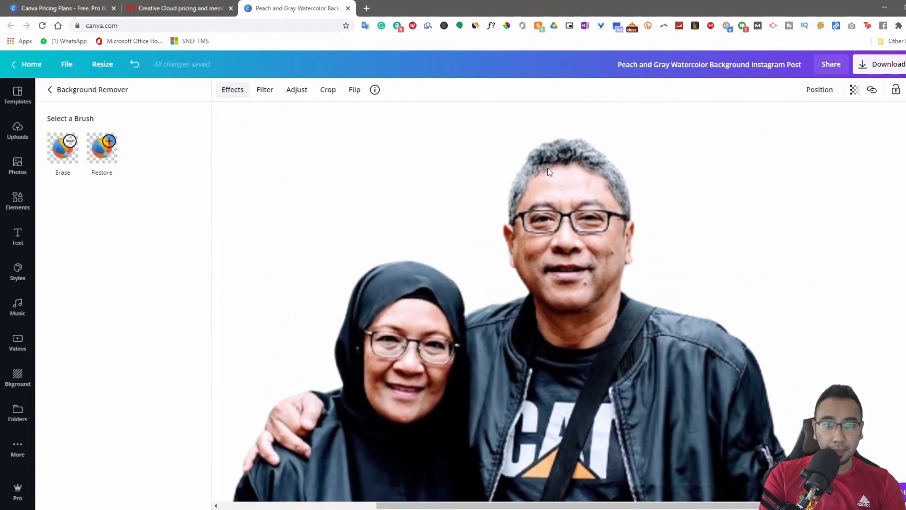
{"action": "mouse_move", "coordinate": [591, 151]}
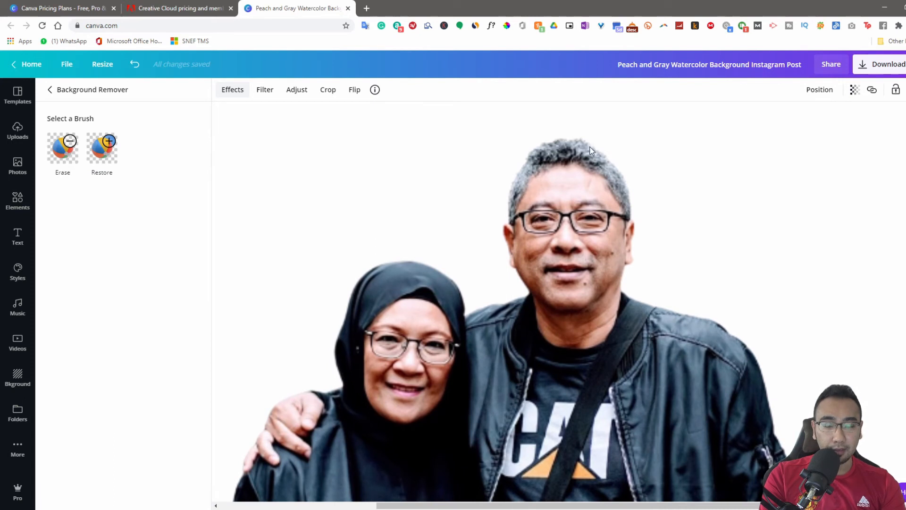
{"action": "mouse_move", "coordinate": [630, 207]}
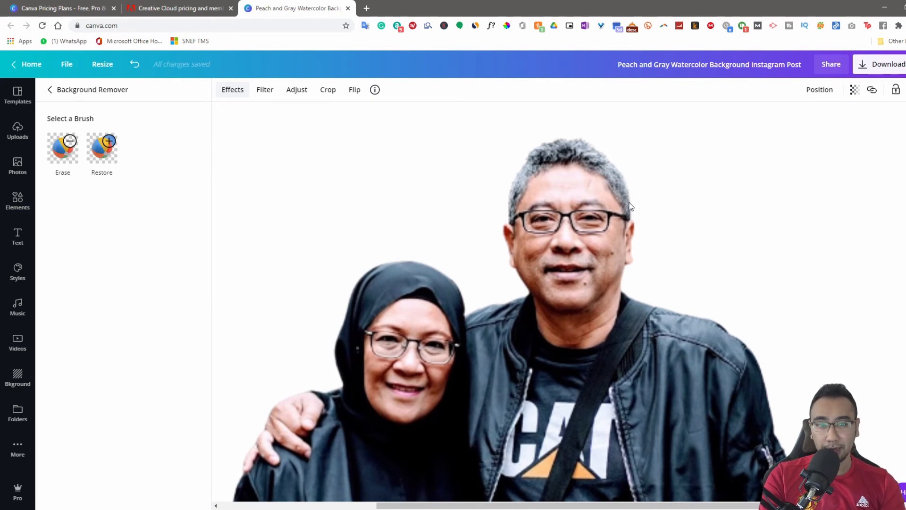
{"action": "mouse_move", "coordinate": [602, 253]}
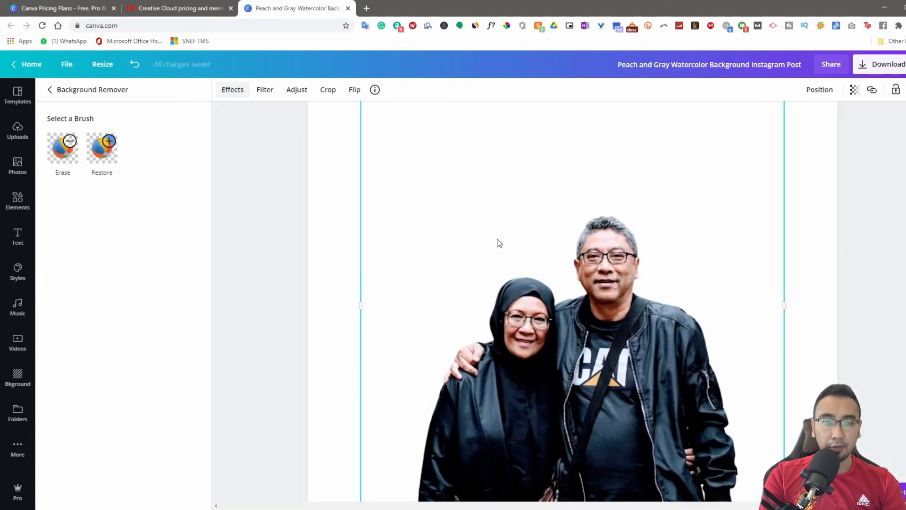
{"action": "mouse_move", "coordinate": [370, 281]}
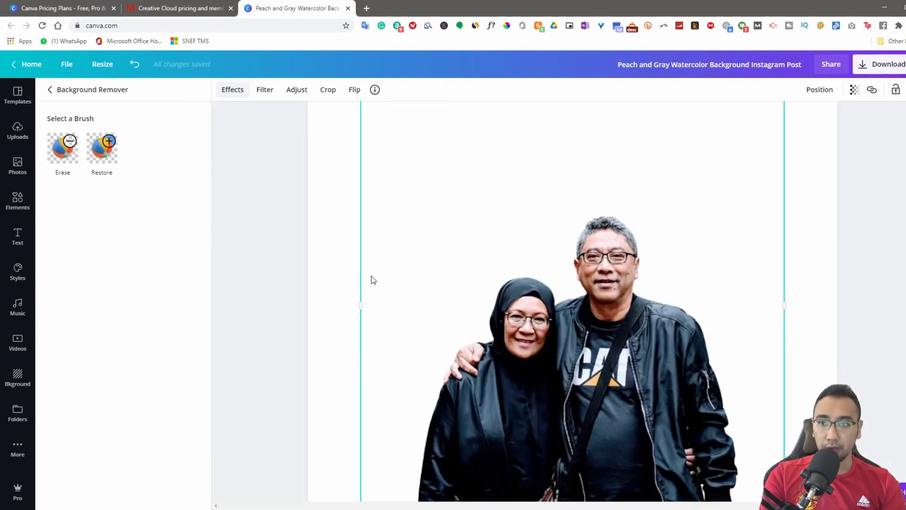
- Choose the Erase brush in the Background Remover panel for touching up the cutout
{"action": "left_click", "coordinate": [101, 147]}
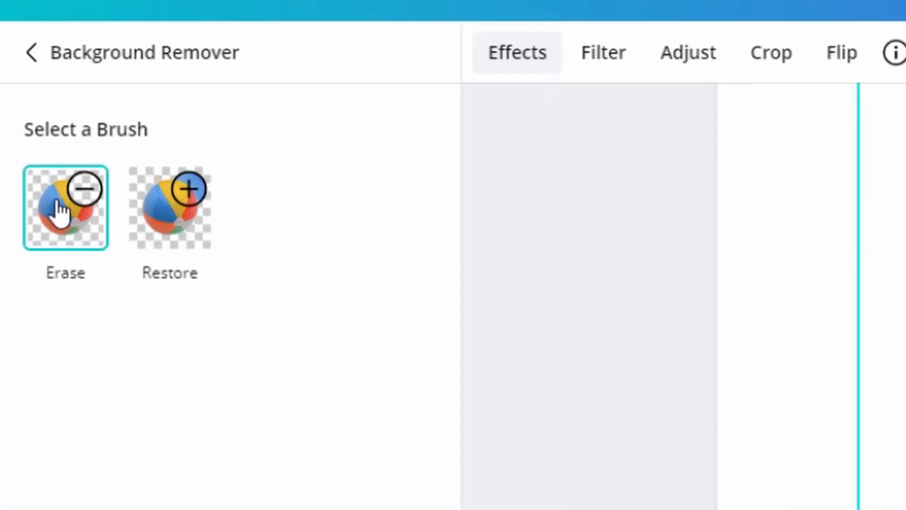
{"action": "left_click", "coordinate": [169, 207]}
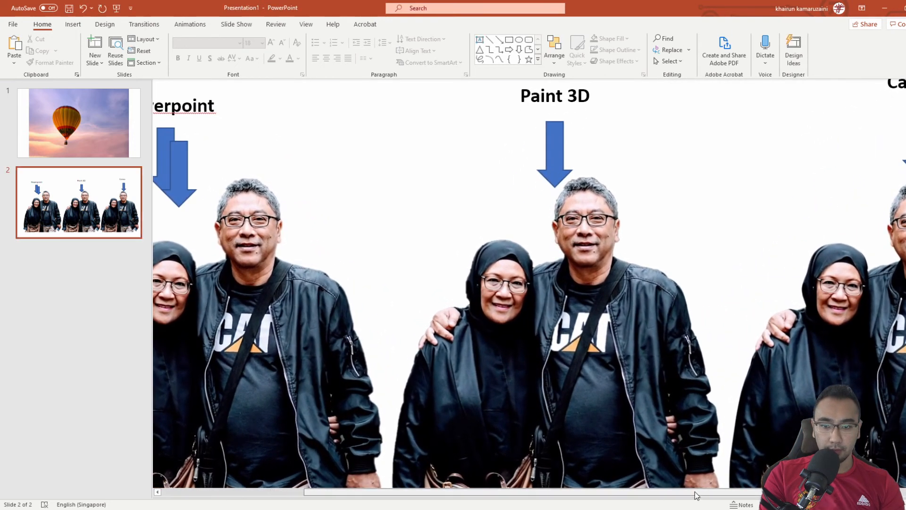
- Scroll across slide 2 to view the PowerPoint, Paint 3D and Canva cutouts under their labelled arrows
{"action": "scroll", "scroll_direction": "right", "scroll_amount": 3}
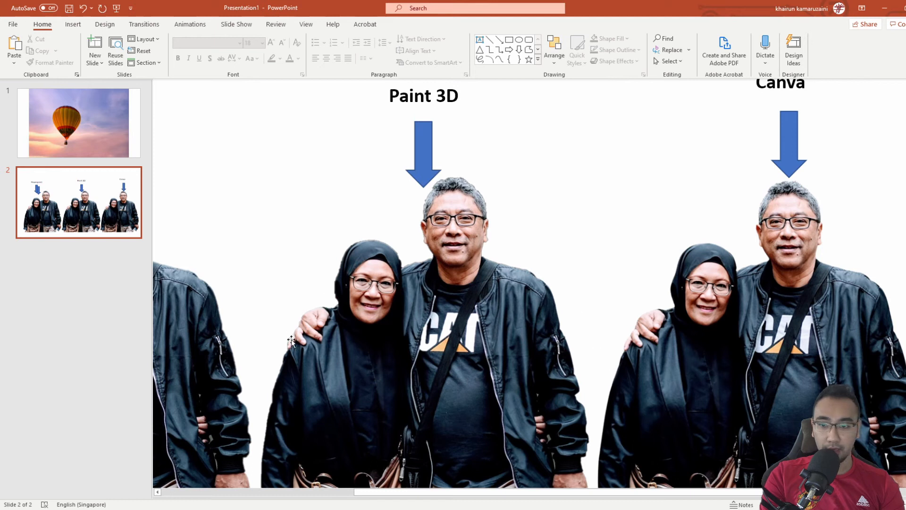
{"action": "mouse_move", "coordinate": [280, 377]}
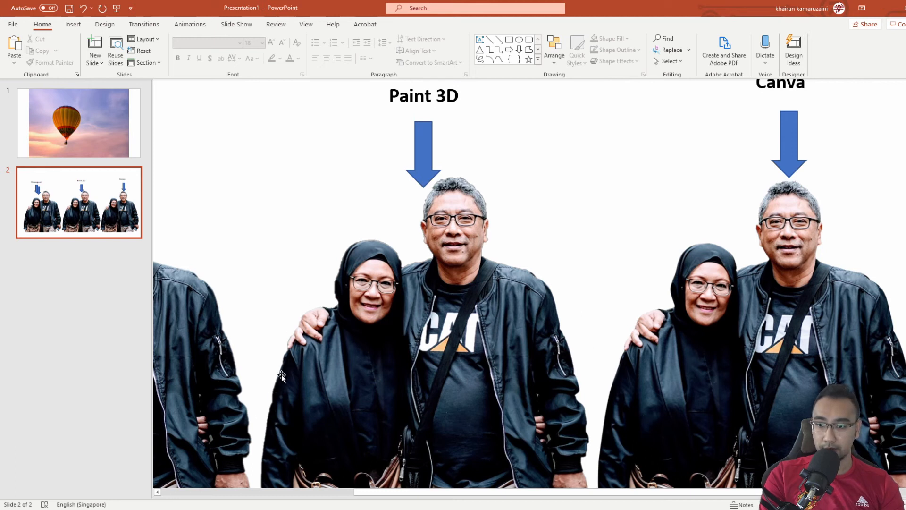
{"action": "mouse_move", "coordinate": [278, 374]}
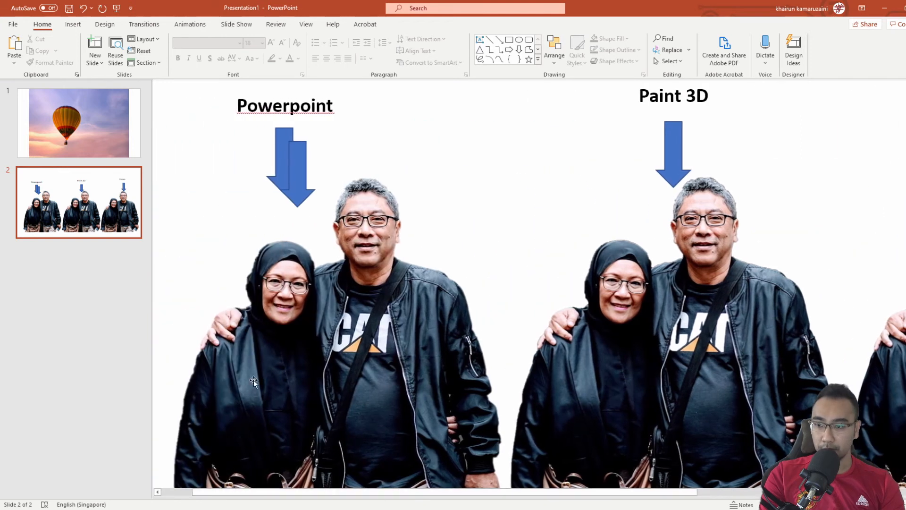
{"action": "mouse_move", "coordinate": [537, 359]}
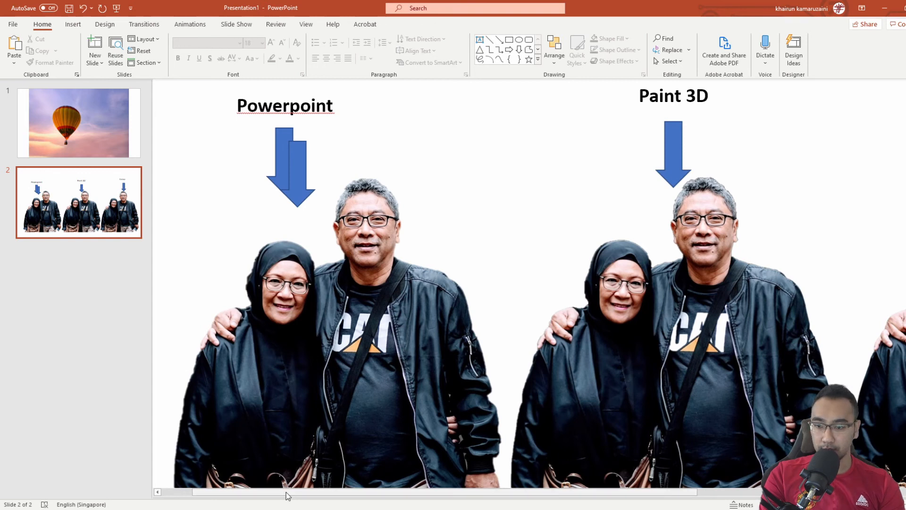
{"action": "scroll", "scroll_direction": "right", "scroll_amount": 3}
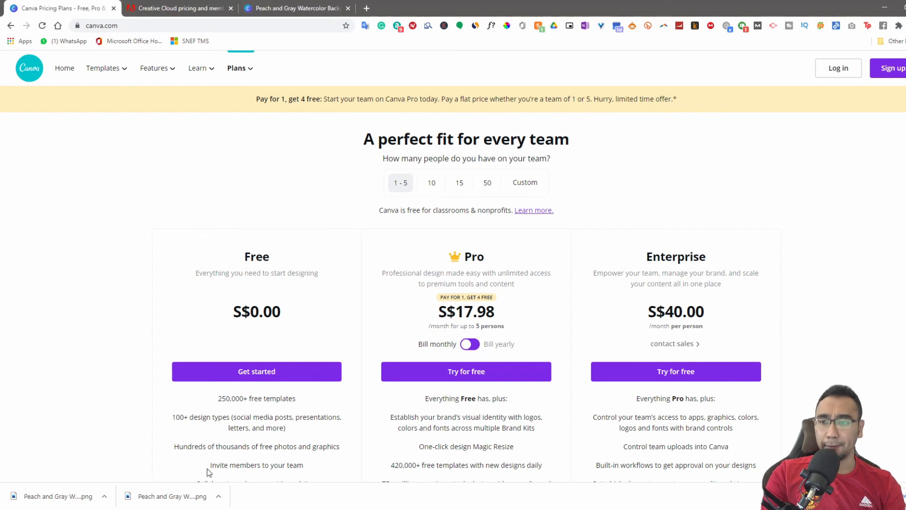
- Highlight the Pro plan price S$17.98 on Canva's pricing page, review its features and clear the highlight
{"action": "scroll", "scroll_direction": "down", "scroll_amount": 3}
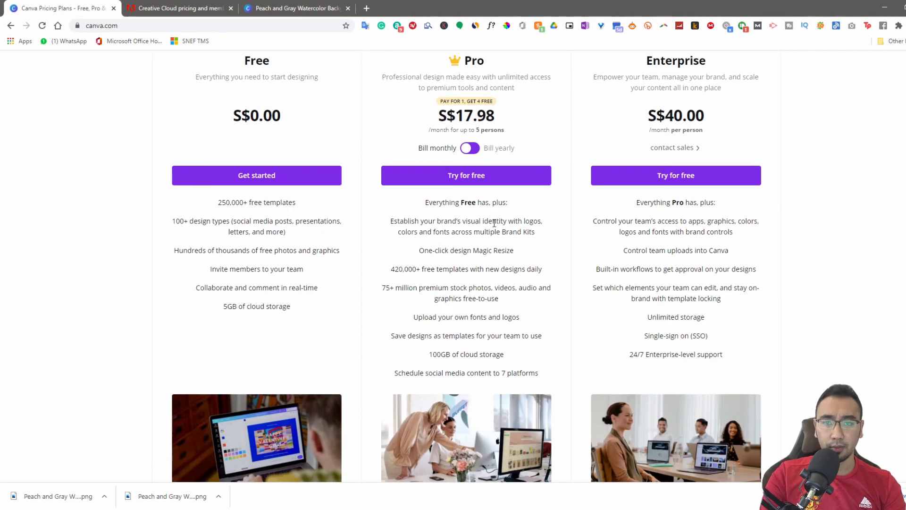
{"action": "scroll", "scroll_direction": "up", "scroll_amount": 3}
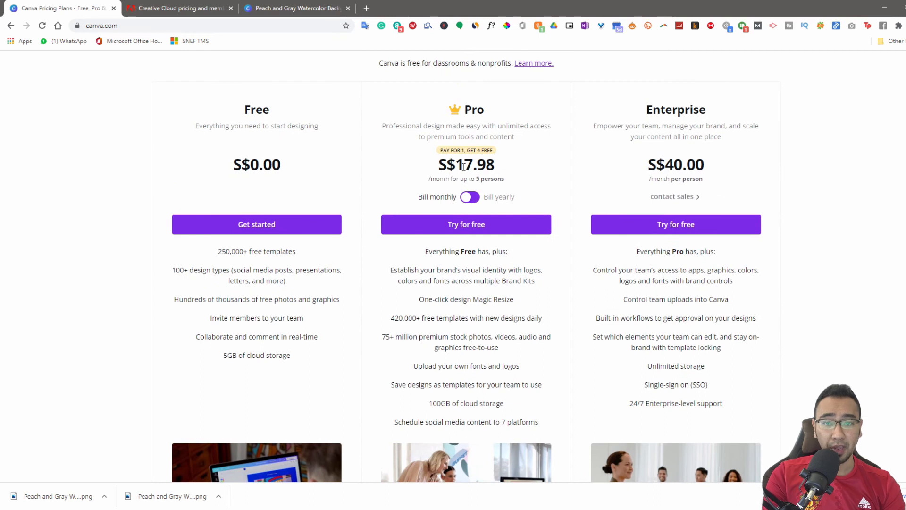
{"action": "double_click", "coordinate": [465, 164]}
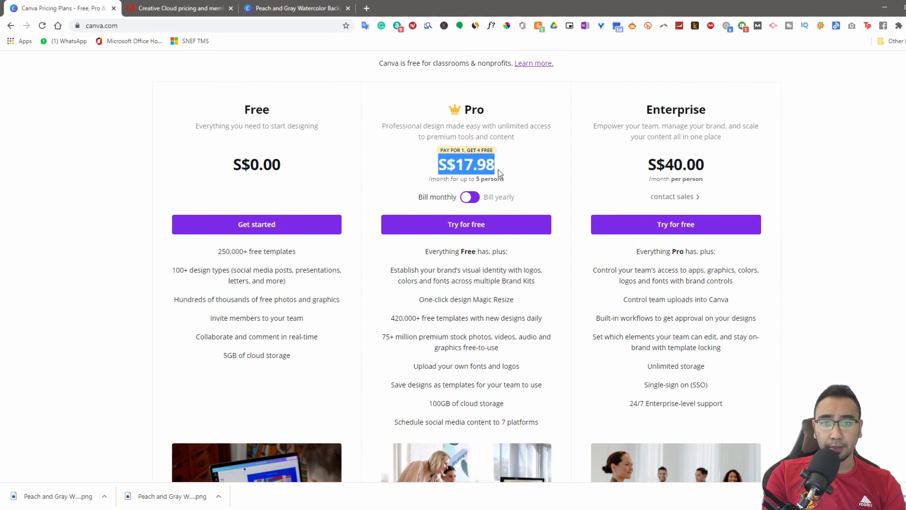
{"action": "mouse_move", "coordinate": [529, 165]}
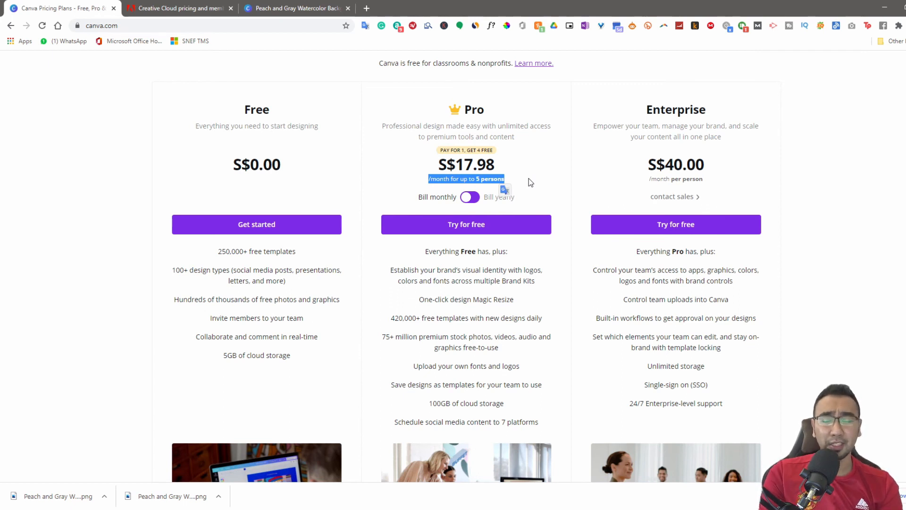
{"action": "scroll", "scroll_direction": "down", "scroll_amount": 3}
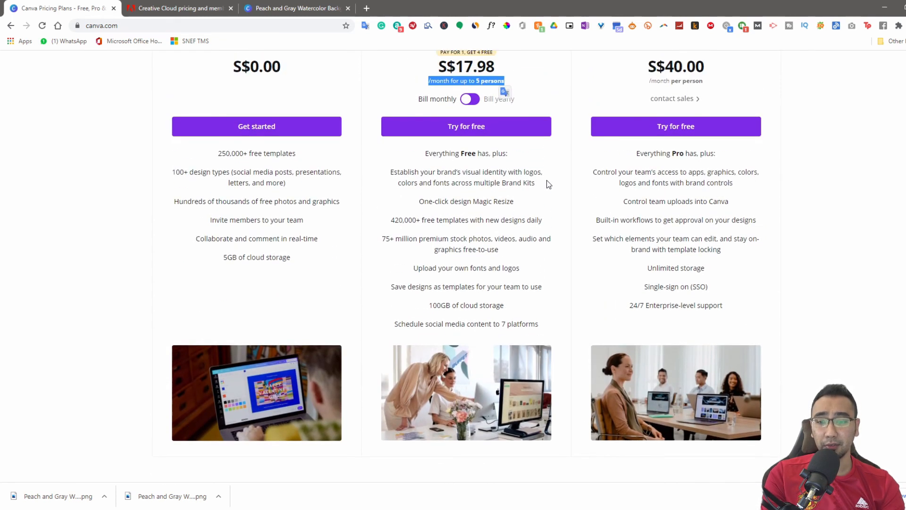
{"action": "mouse_move", "coordinate": [428, 214]}
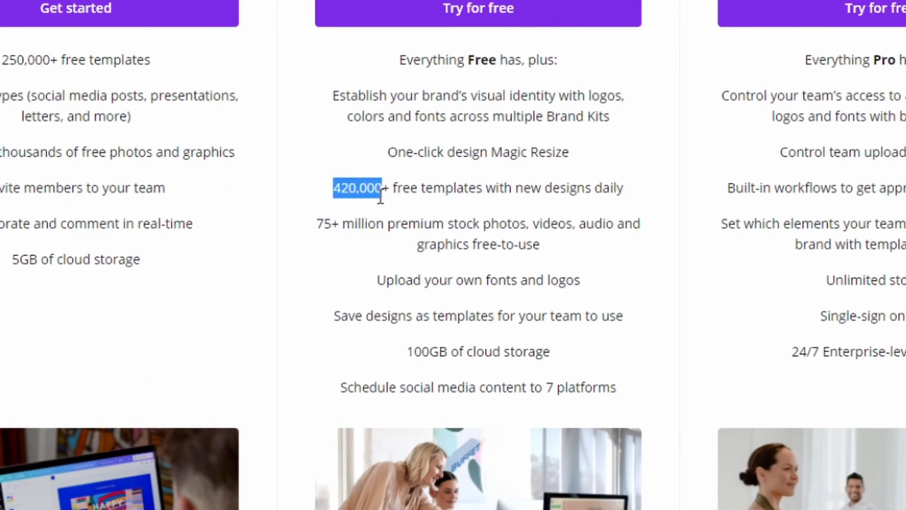
{"action": "mouse_move", "coordinate": [395, 217]}
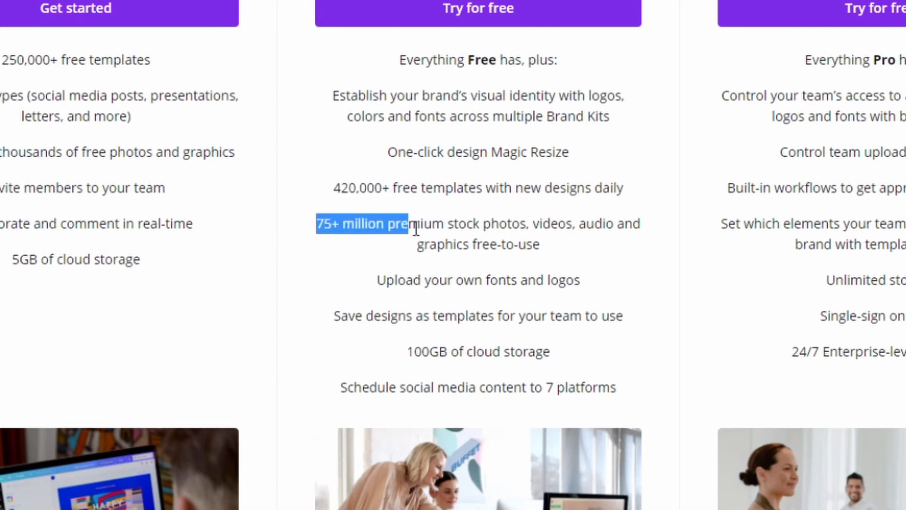
{"action": "left_click", "coordinate": [517, 224]}
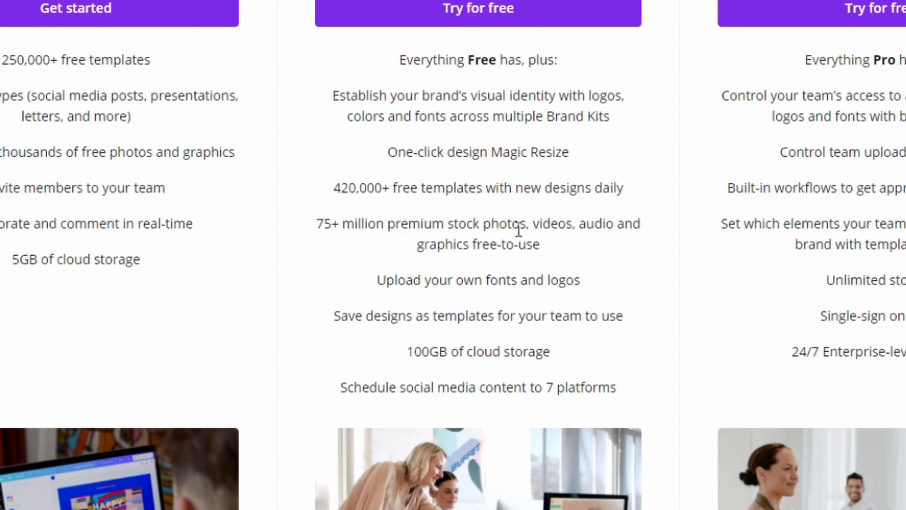
{"action": "mouse_move", "coordinate": [547, 231]}
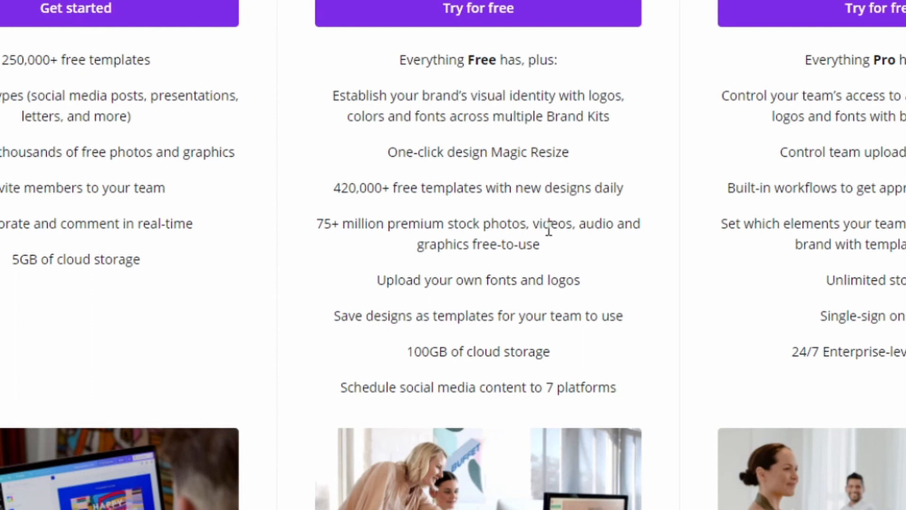
{"action": "mouse_move", "coordinate": [422, 300]}
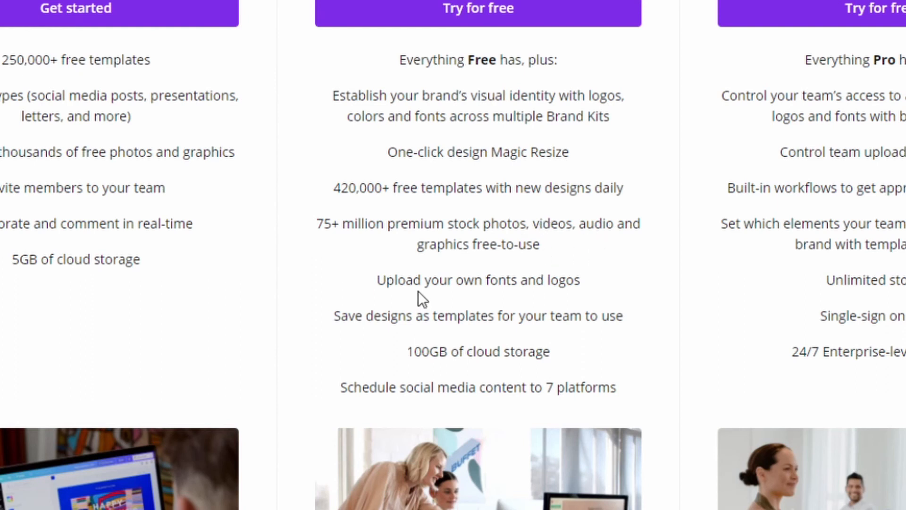
{"action": "mouse_move", "coordinate": [444, 354]}
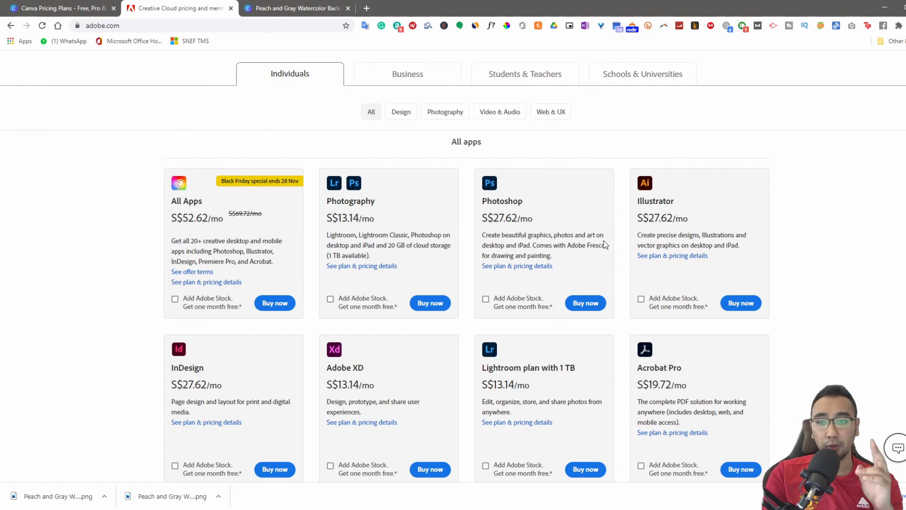
{"action": "mouse_move", "coordinate": [798, 209]}
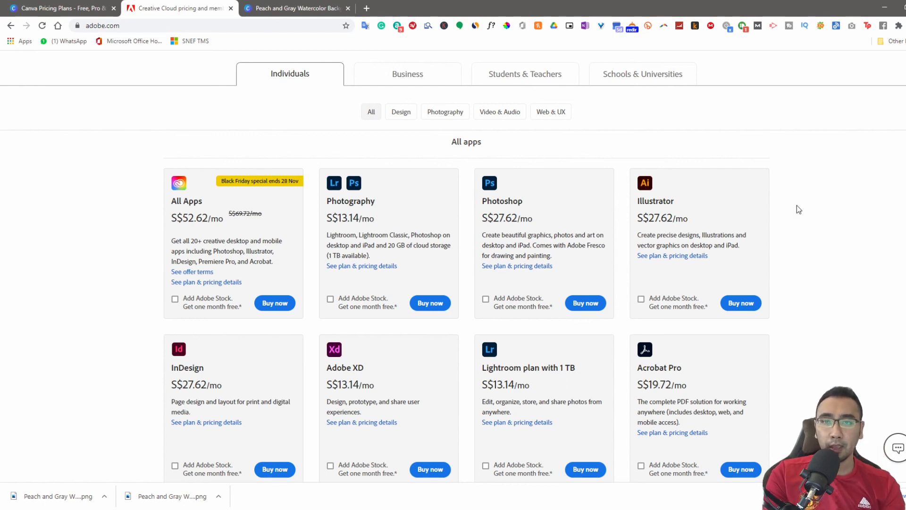
{"action": "mouse_move", "coordinate": [547, 270]}
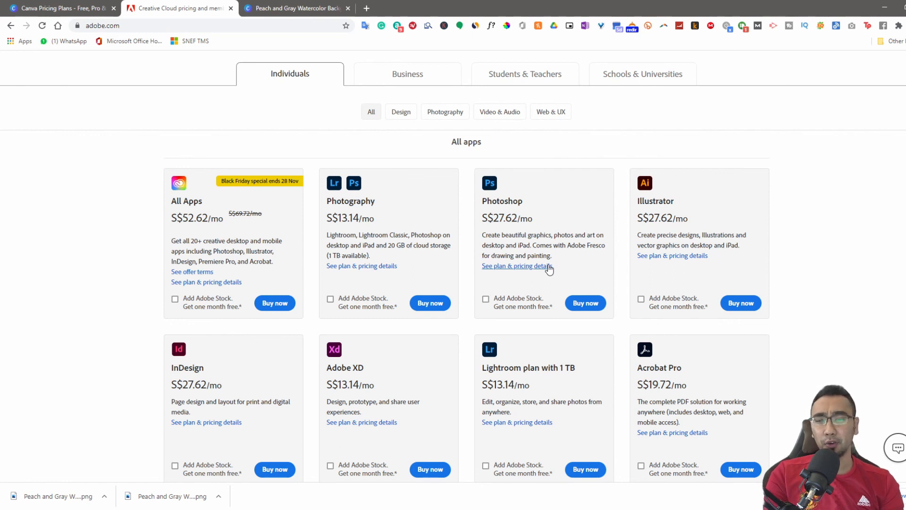
- Return to the top of the Canva pricing page and briefly show the Templates categories menu
{"action": "left_click", "coordinate": [58, 8]}
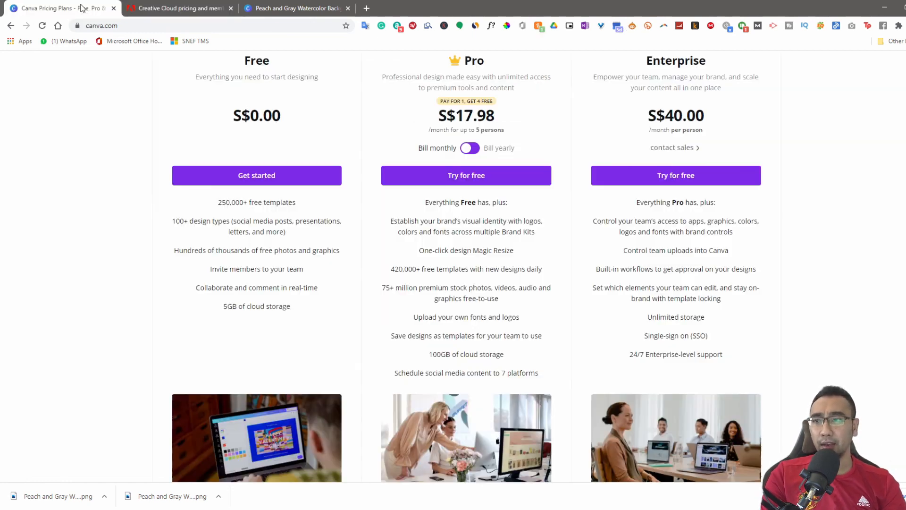
{"action": "scroll", "scroll_direction": "up", "scroll_amount": 3}
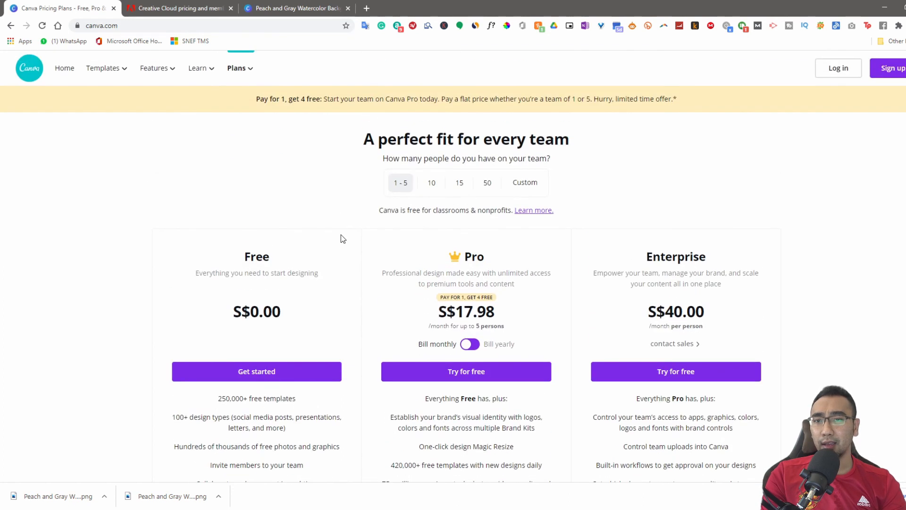
{"action": "scroll", "scroll_direction": "down", "scroll_amount": 3}
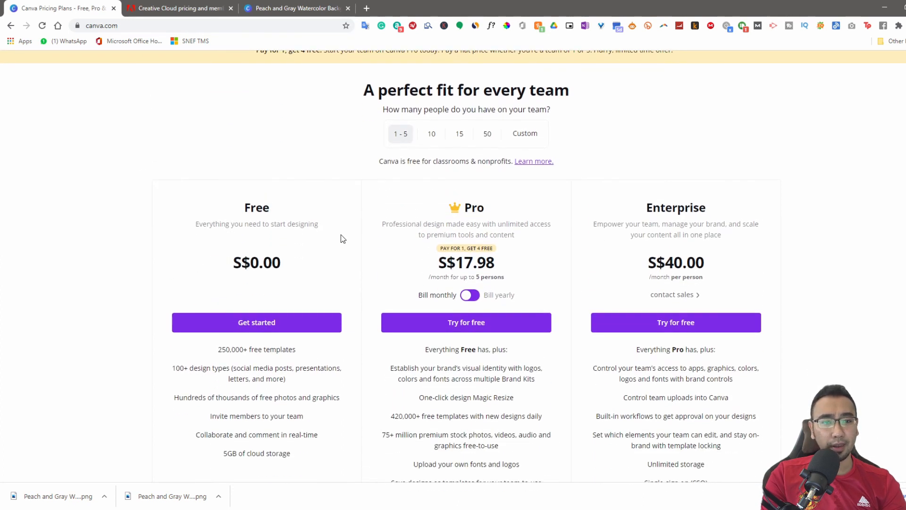
{"action": "scroll", "scroll_direction": "up", "scroll_amount": 3}
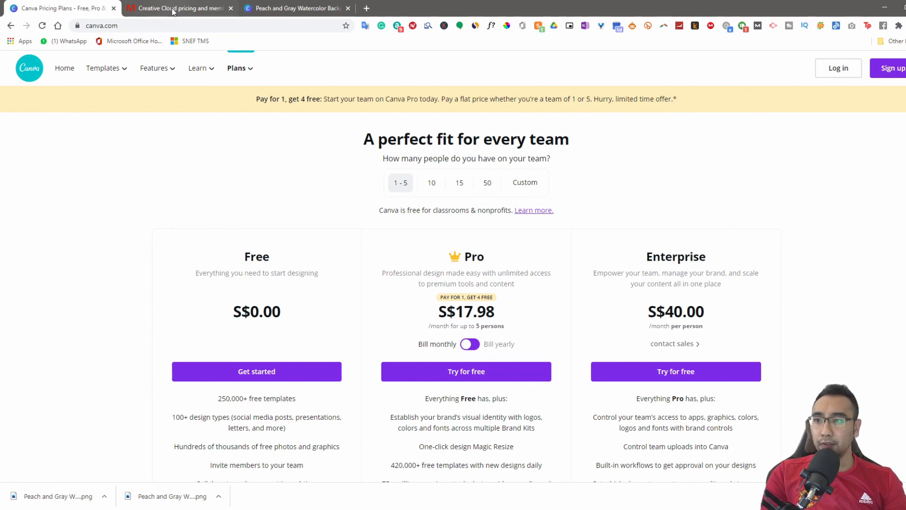
{"action": "left_click", "coordinate": [103, 68]}
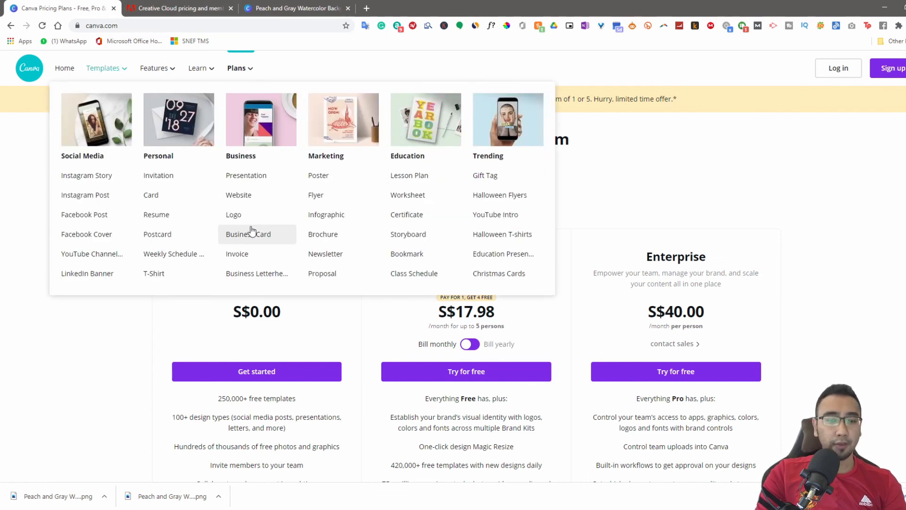
{"action": "left_click", "coordinate": [843, 246]}
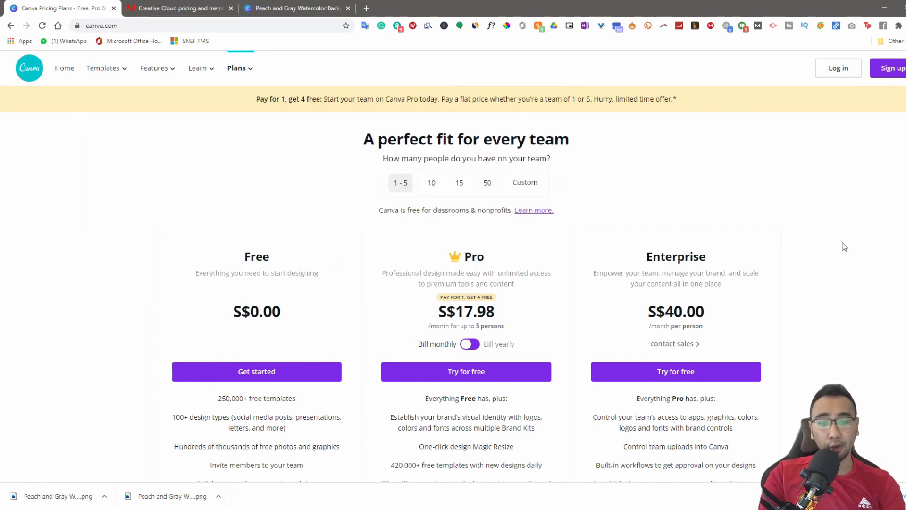